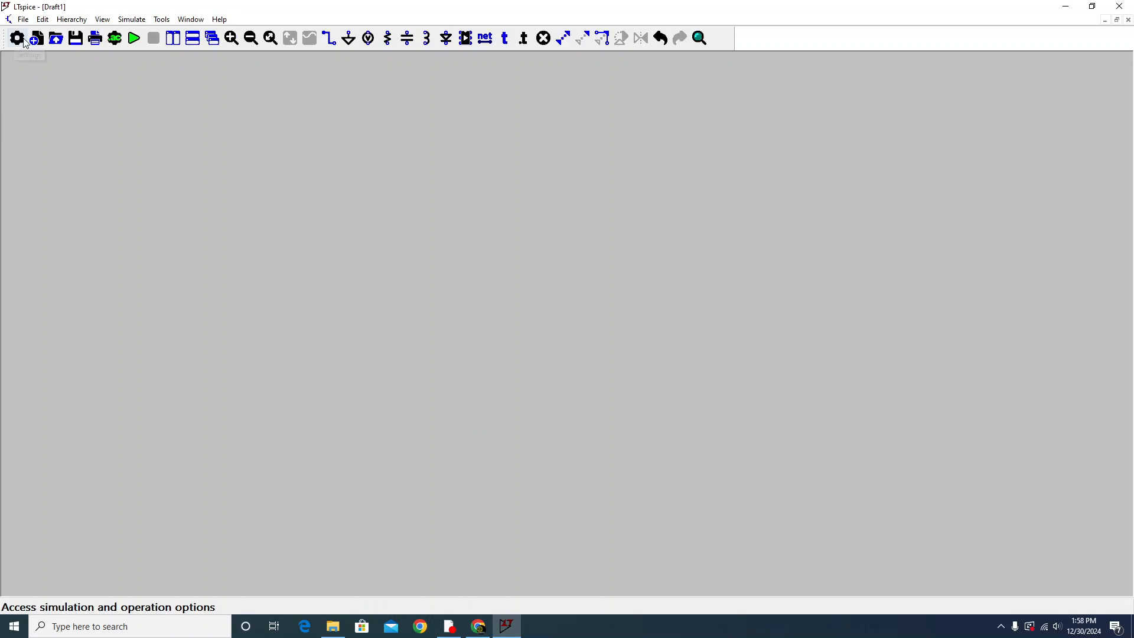
pyautogui.moveTo(691, 38)
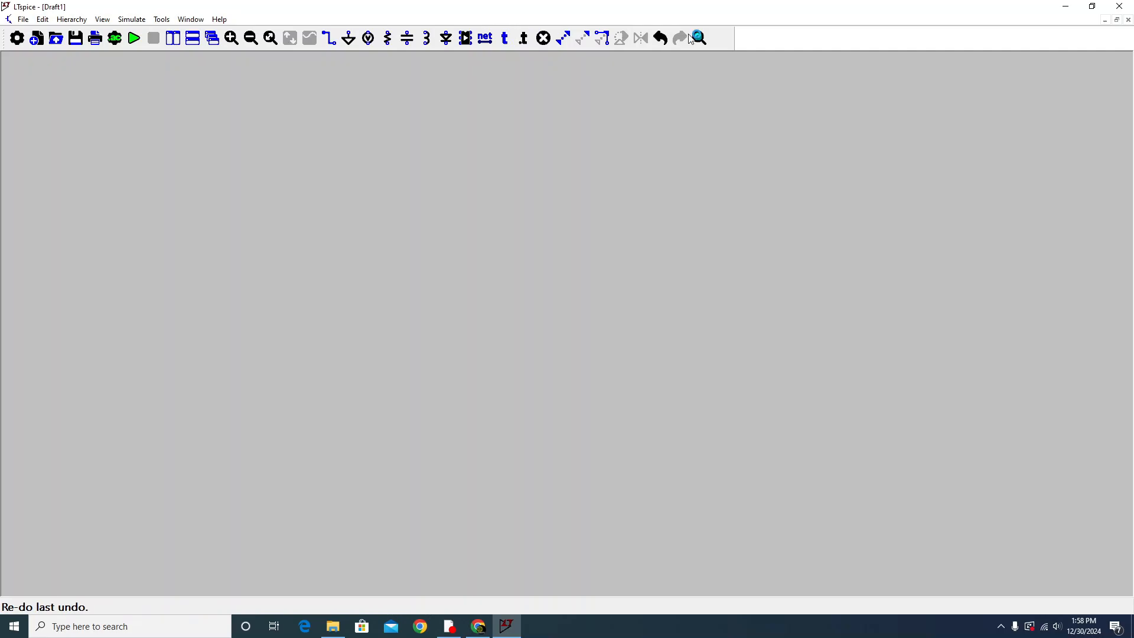
pyautogui.moveTo(17, 40)
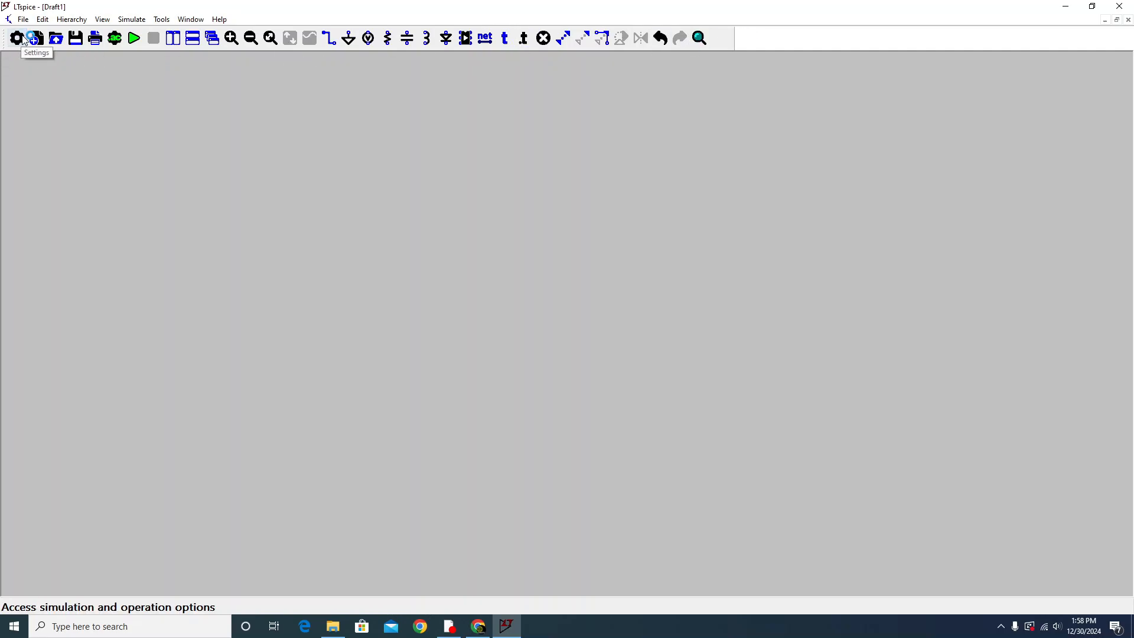
pyautogui.moveTo(33, 36)
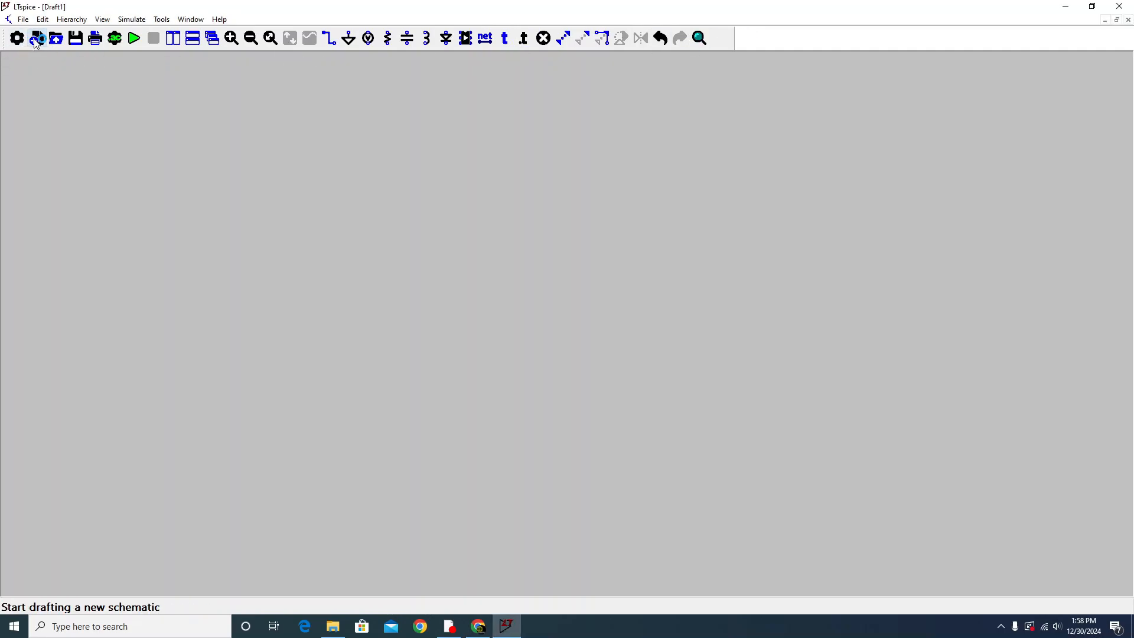
pyautogui.moveTo(54, 38)
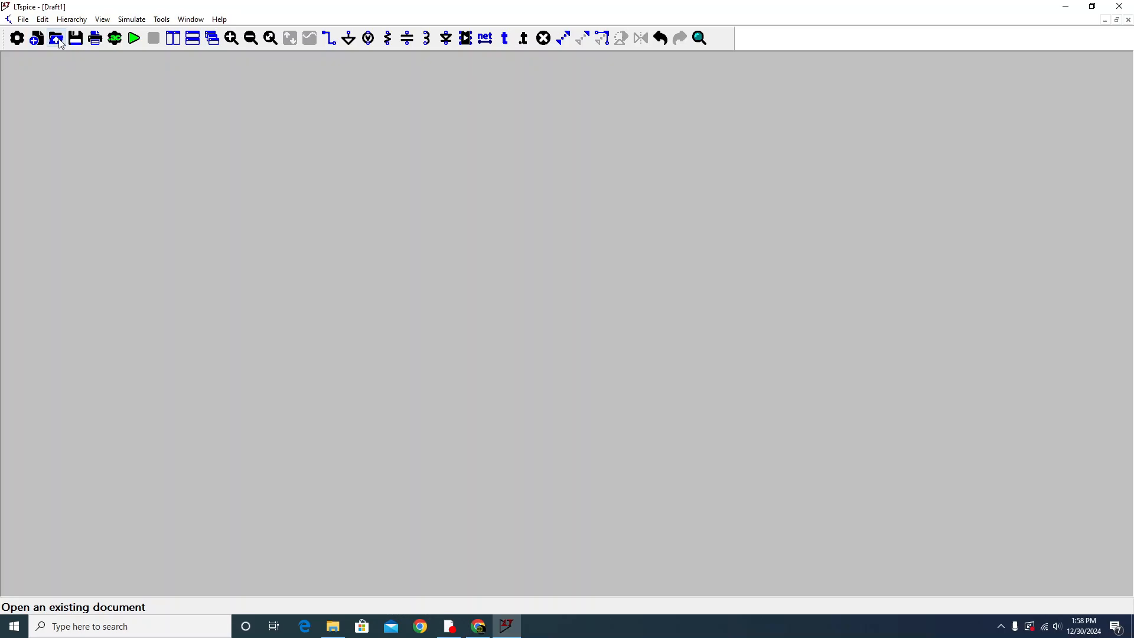
pyautogui.moveTo(135, 38)
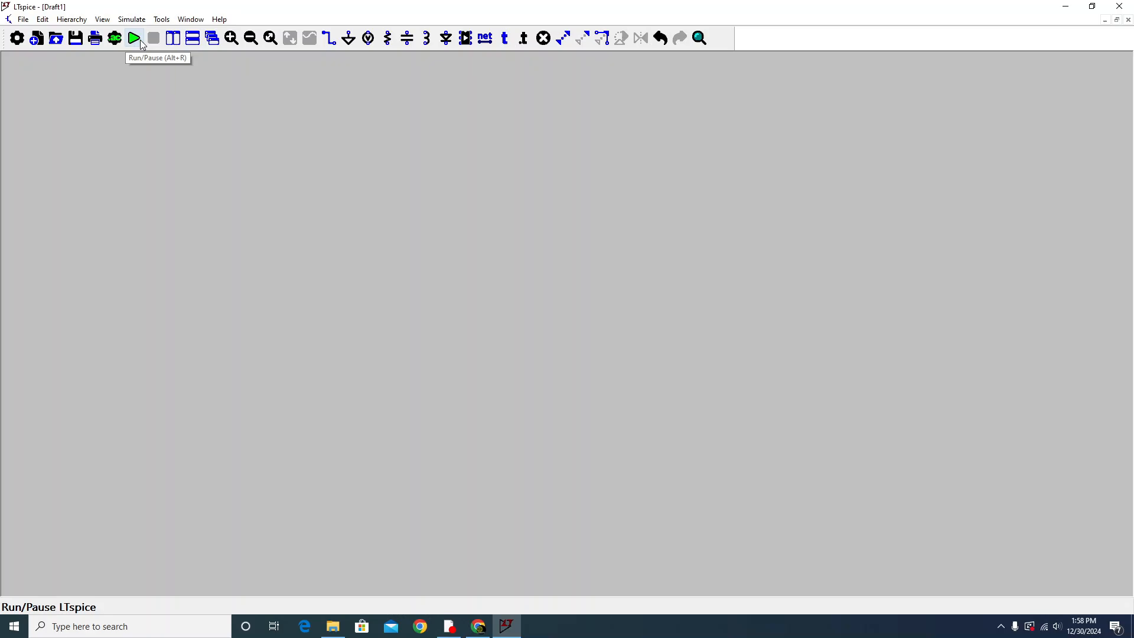
pyautogui.moveTo(208, 42)
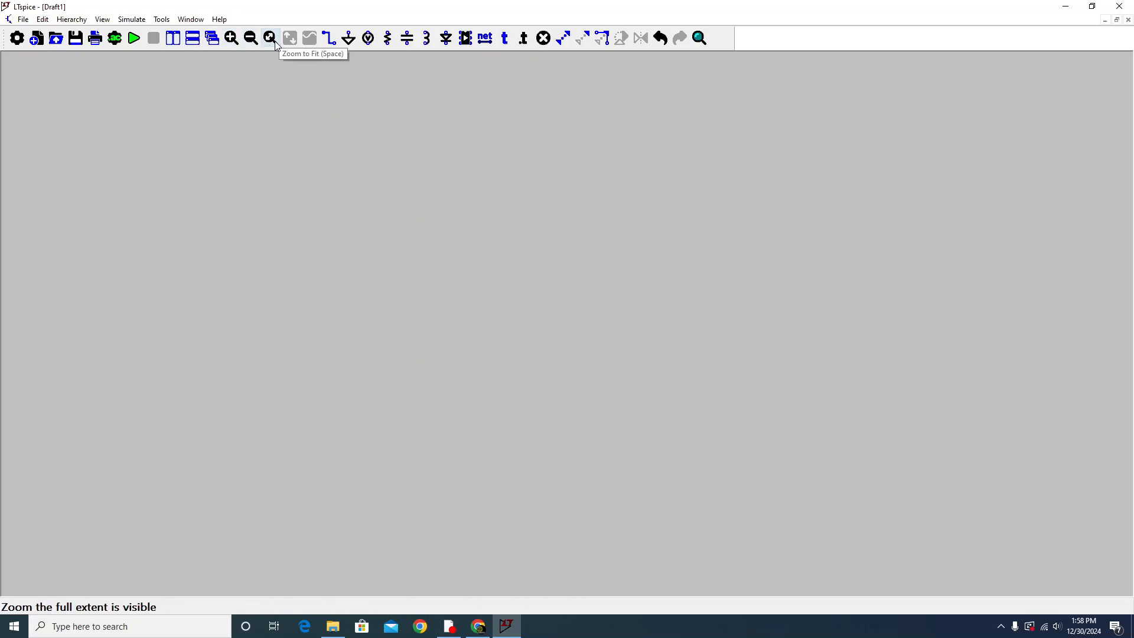
# - Place V2, R4, L2 and C2 on the schematic and wire them in parallel
pyautogui.click(270, 38)
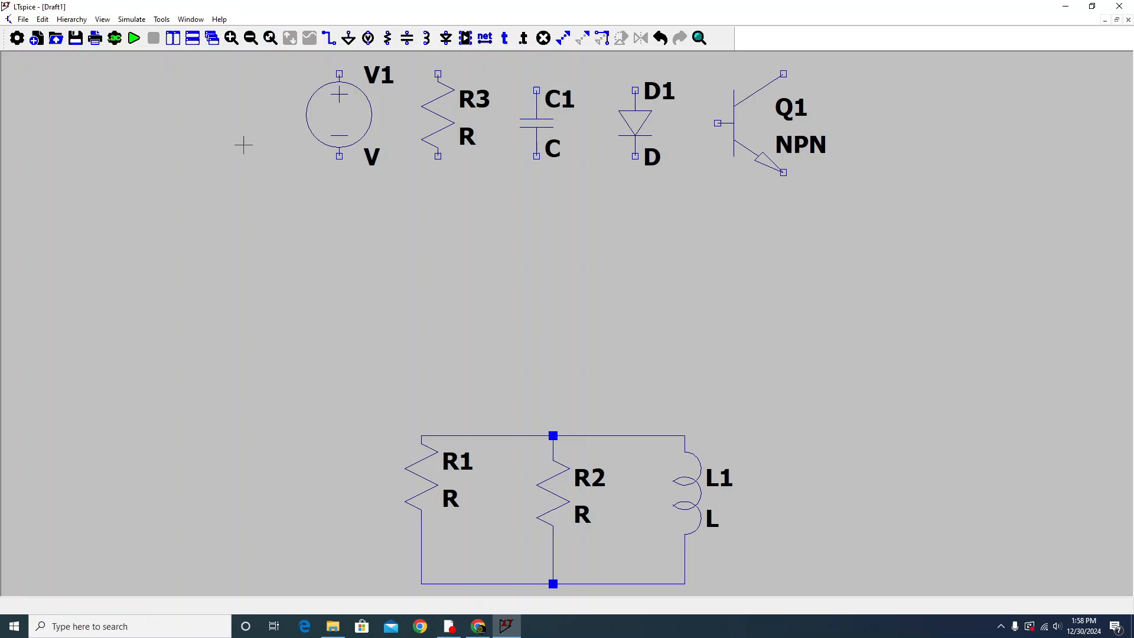
pyautogui.moveTo(304, 46)
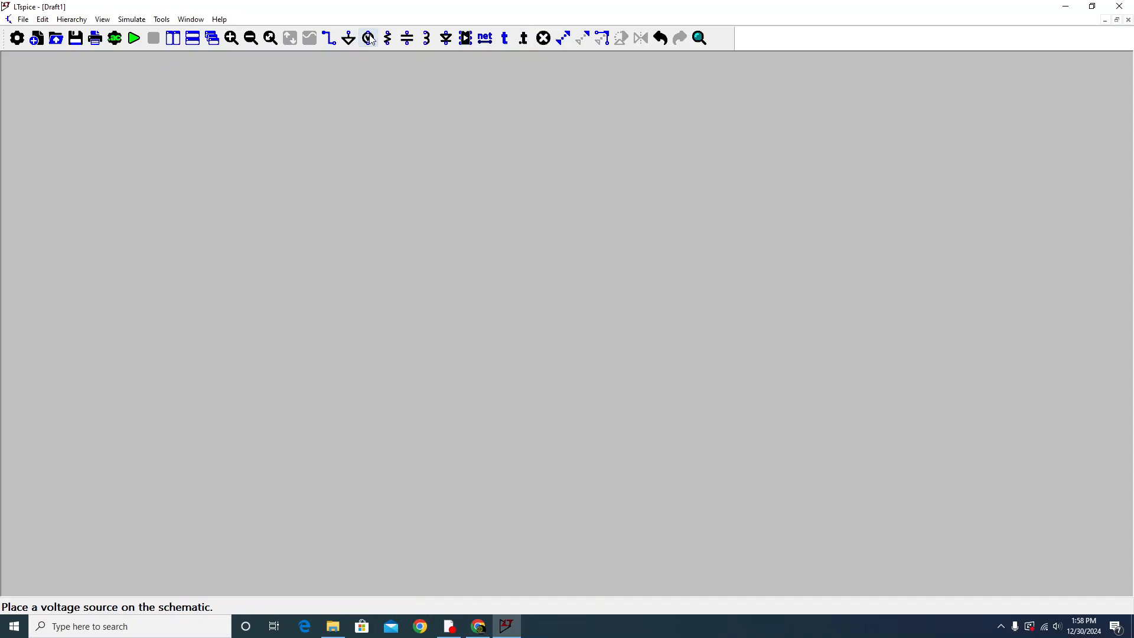
pyautogui.moveTo(330, 37)
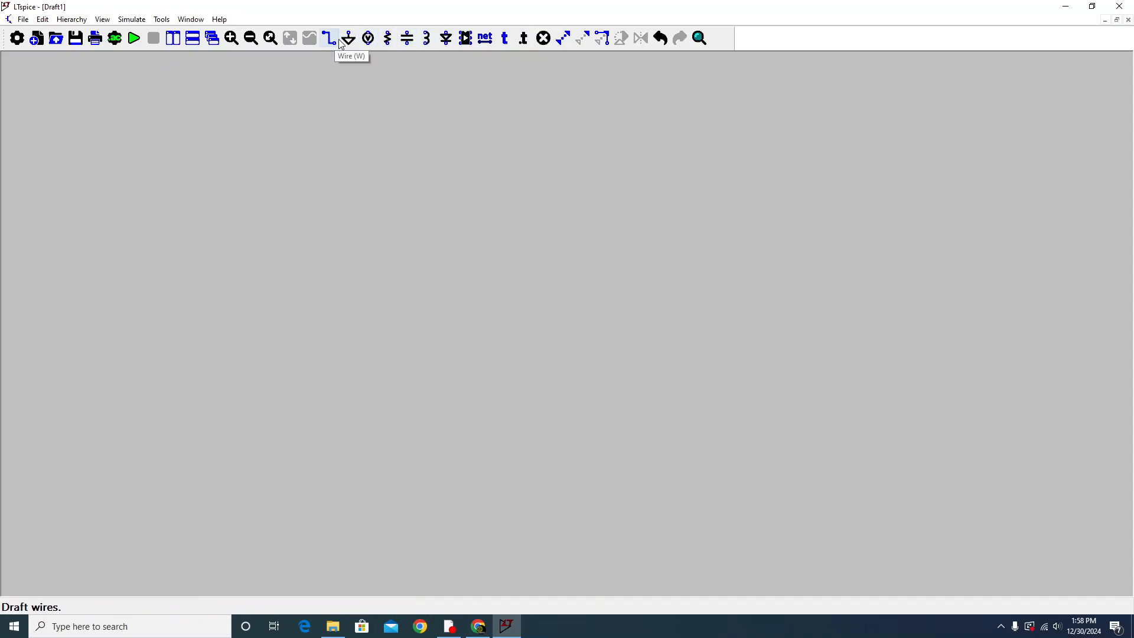
pyautogui.moveTo(563, 38)
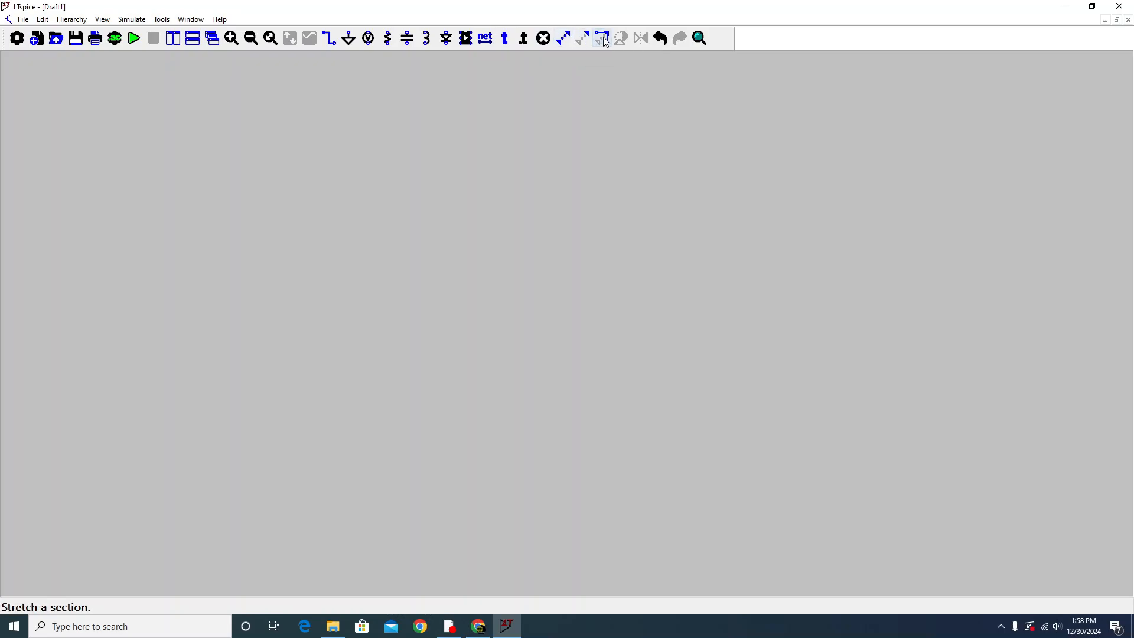
pyautogui.moveTo(680, 42)
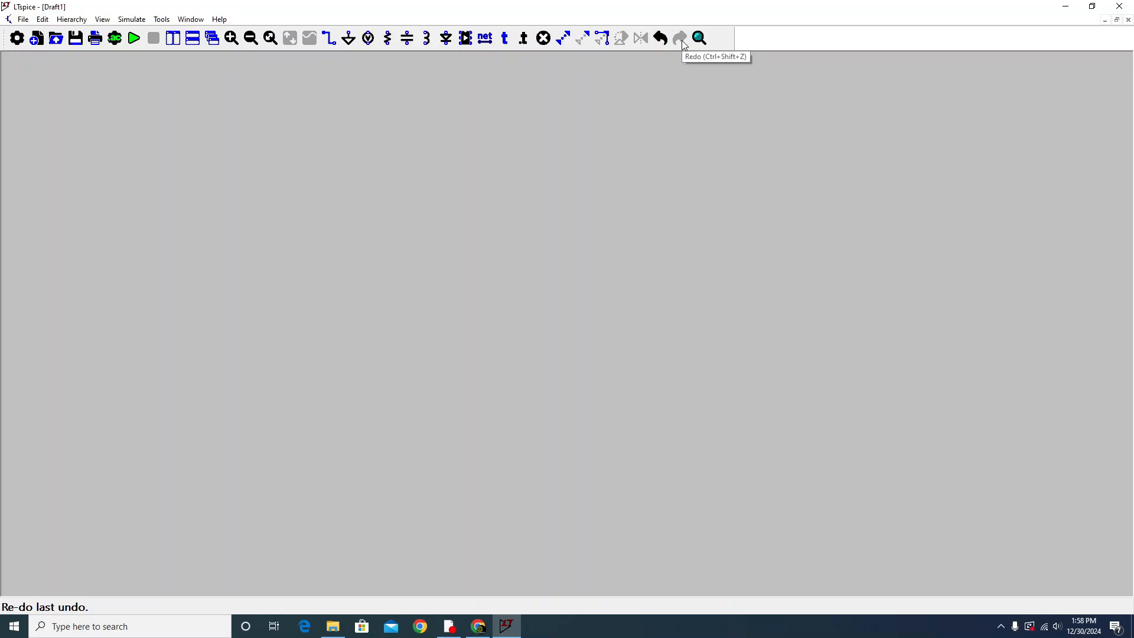
pyautogui.moveTo(700, 36)
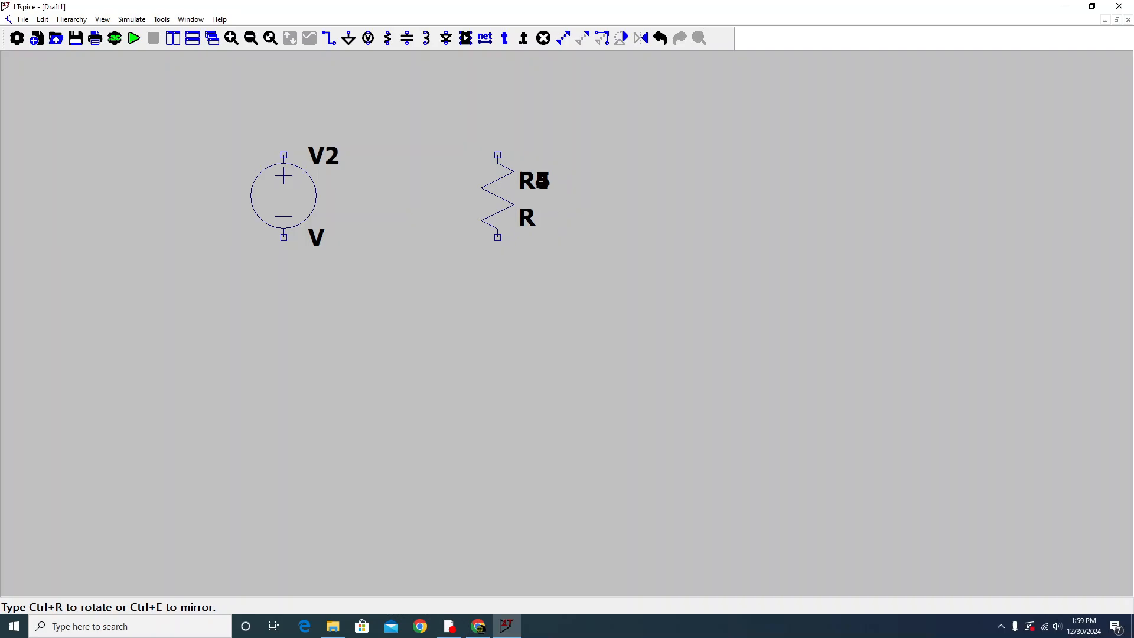
pyautogui.click(615, 199)
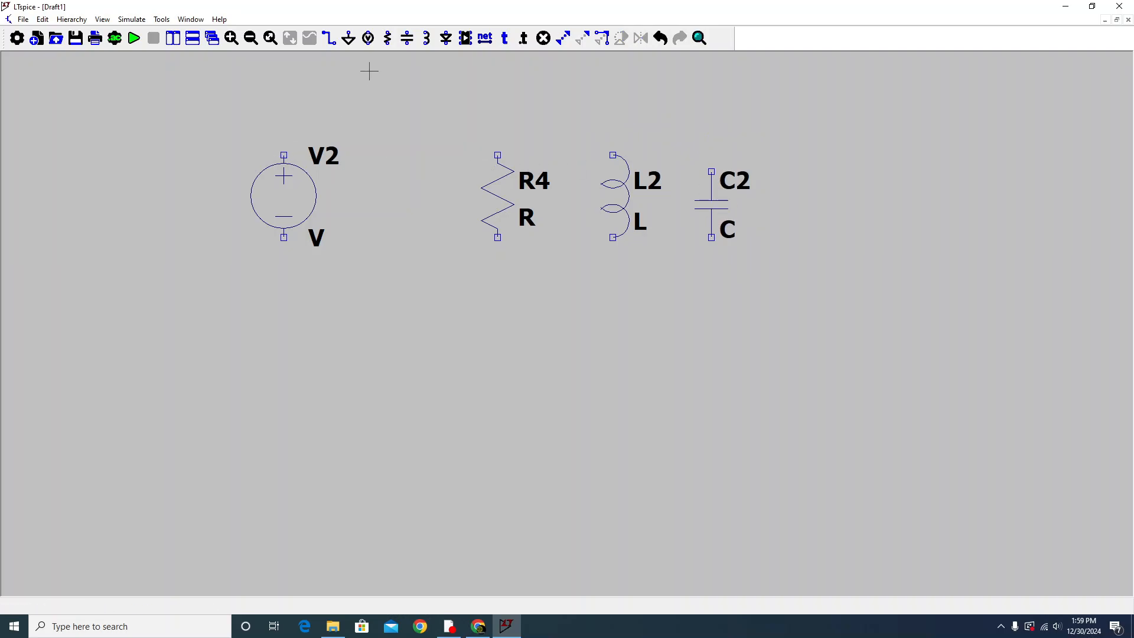
pyautogui.moveTo(283, 156); pyautogui.dragTo(283, 123)
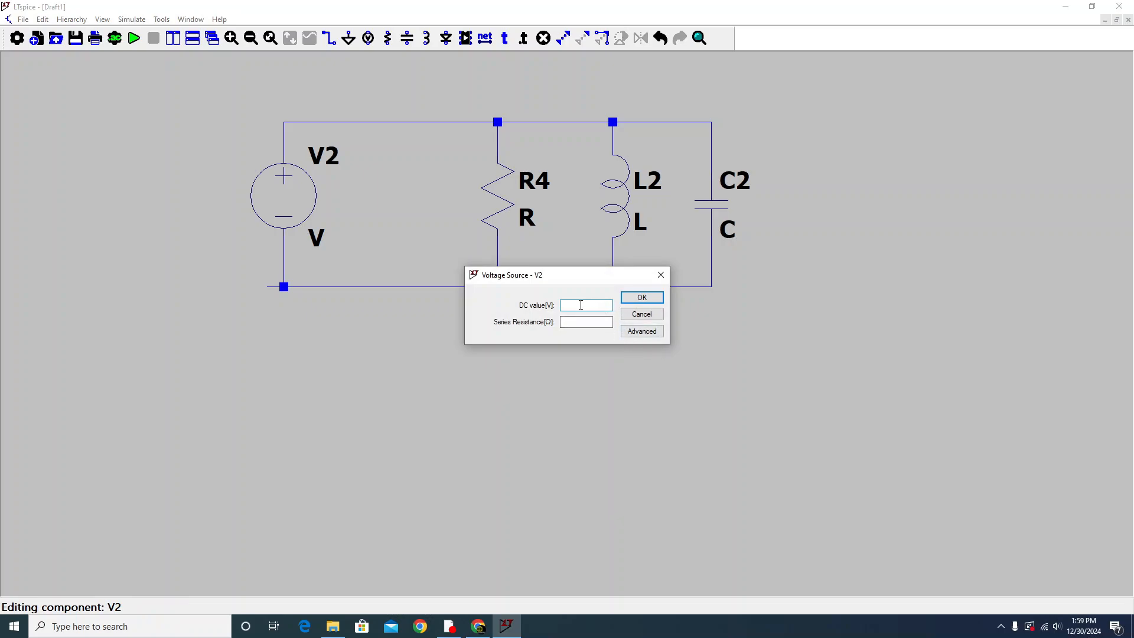
# - Set source V2's DC value and inductor L2 to 1mH
pyautogui.click(642, 298)
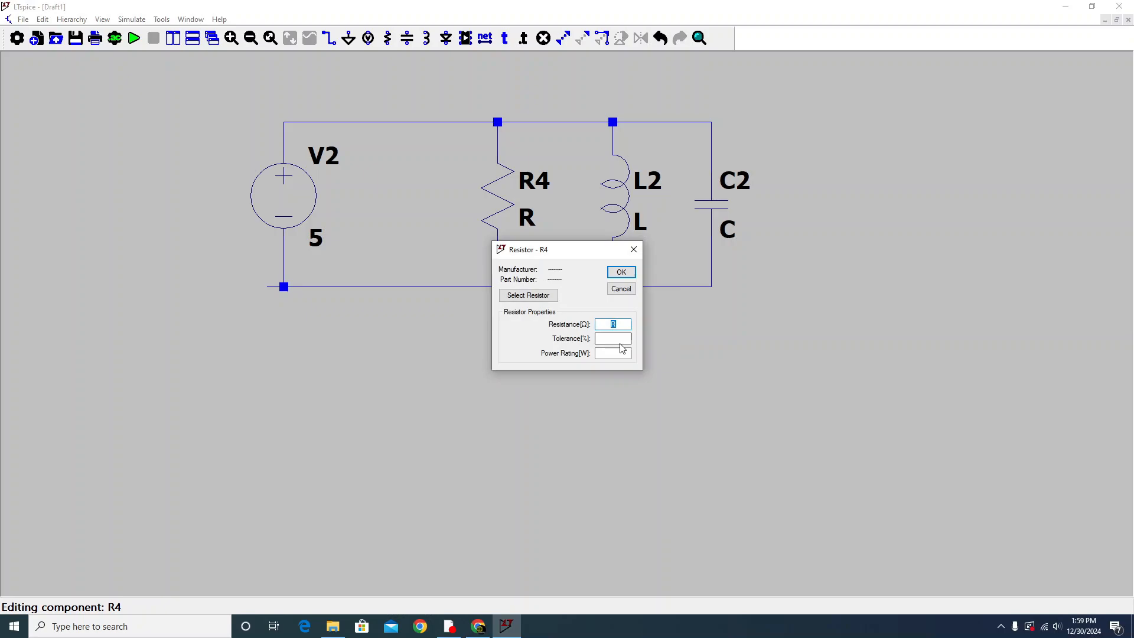
pyautogui.moveTo(626, 333)
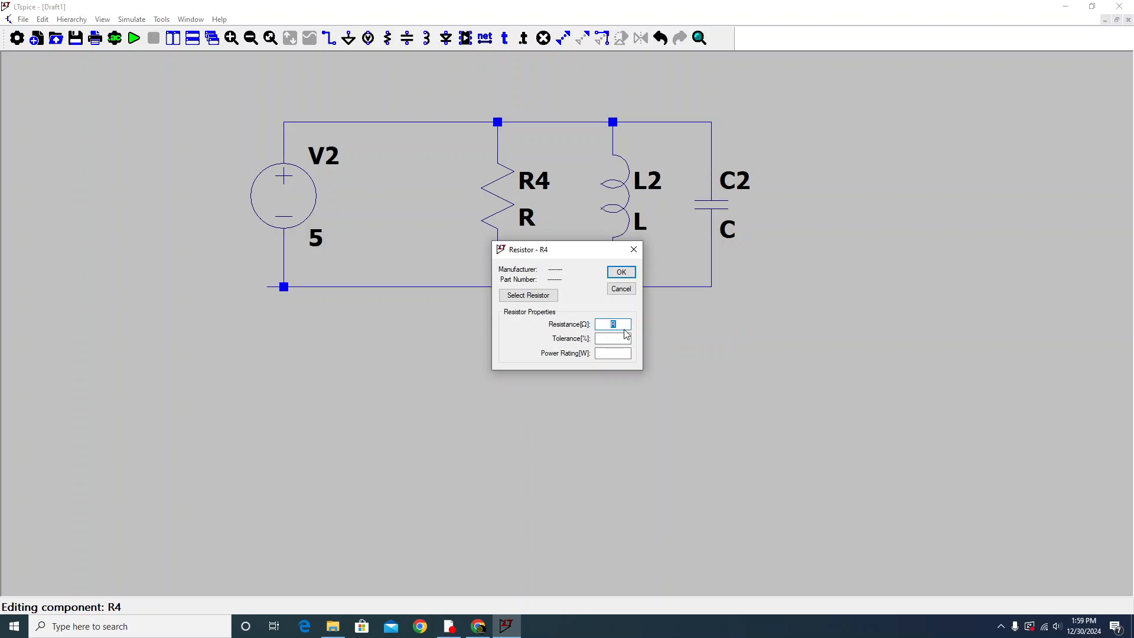
pyautogui.write('1')
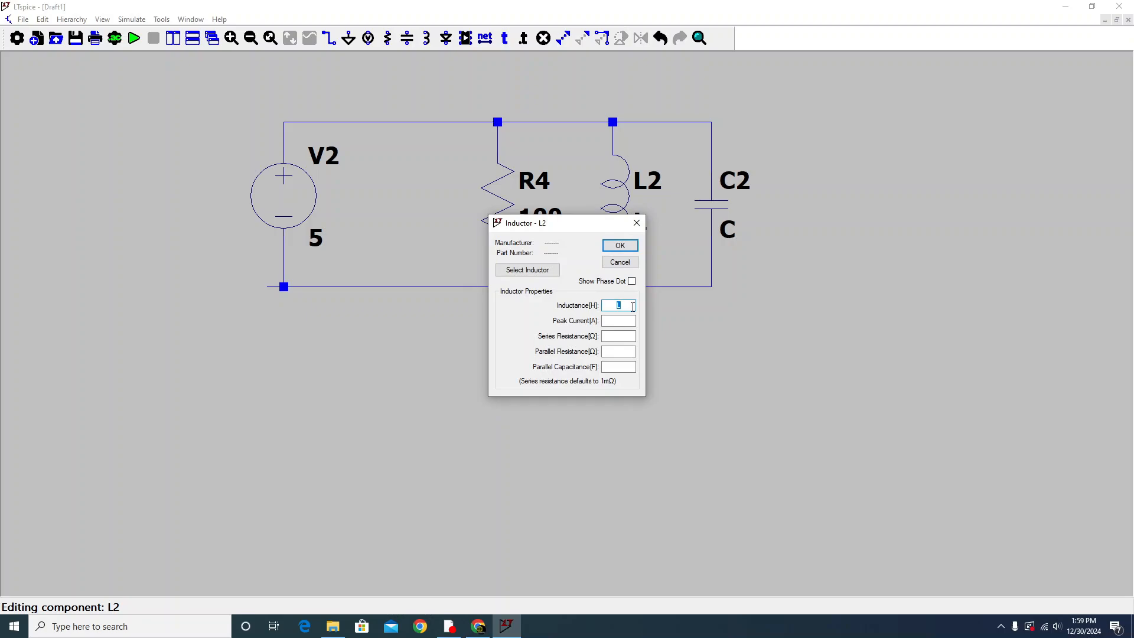
pyautogui.write('1m')
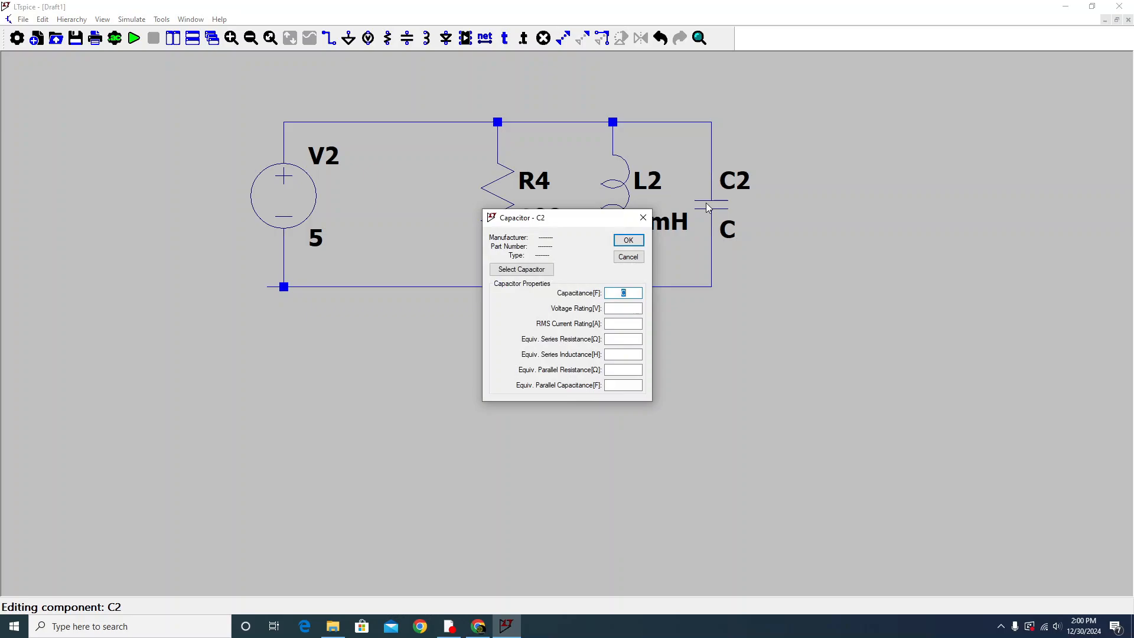
# - Set capacitor C2 to 100p and confirm the component values
pyautogui.click(624, 293)
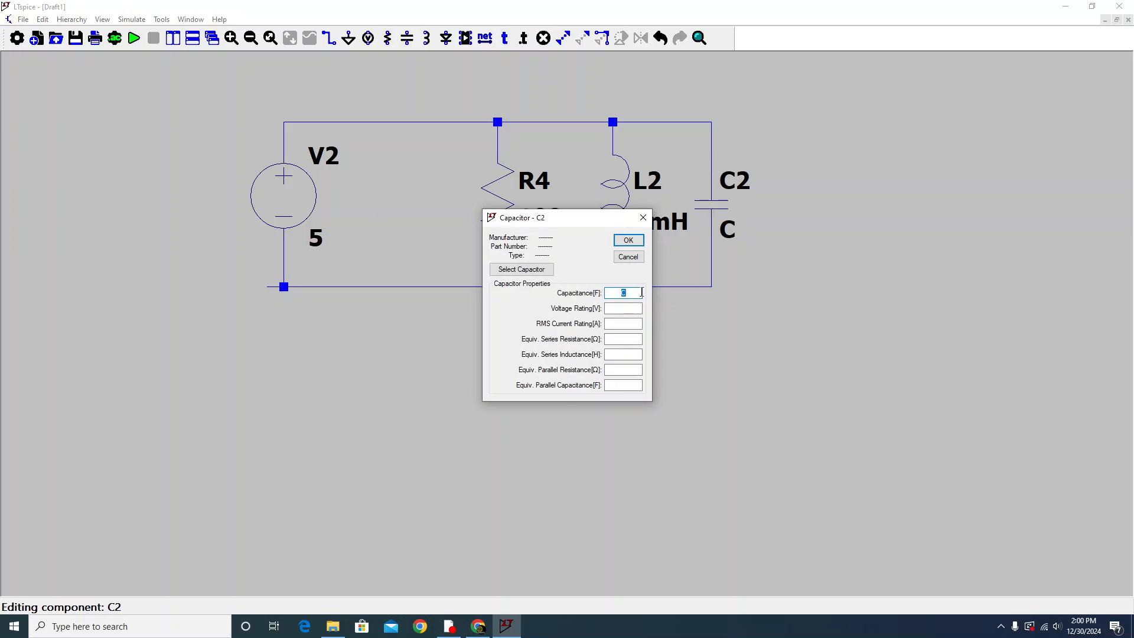
pyautogui.write('100p')
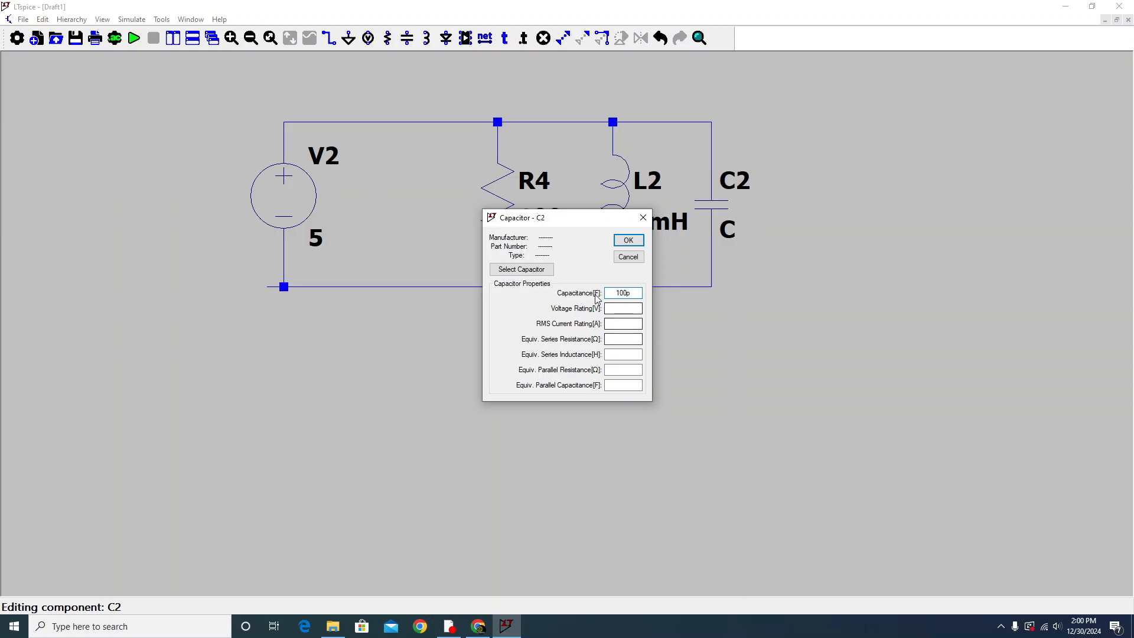
pyautogui.moveTo(579, 320)
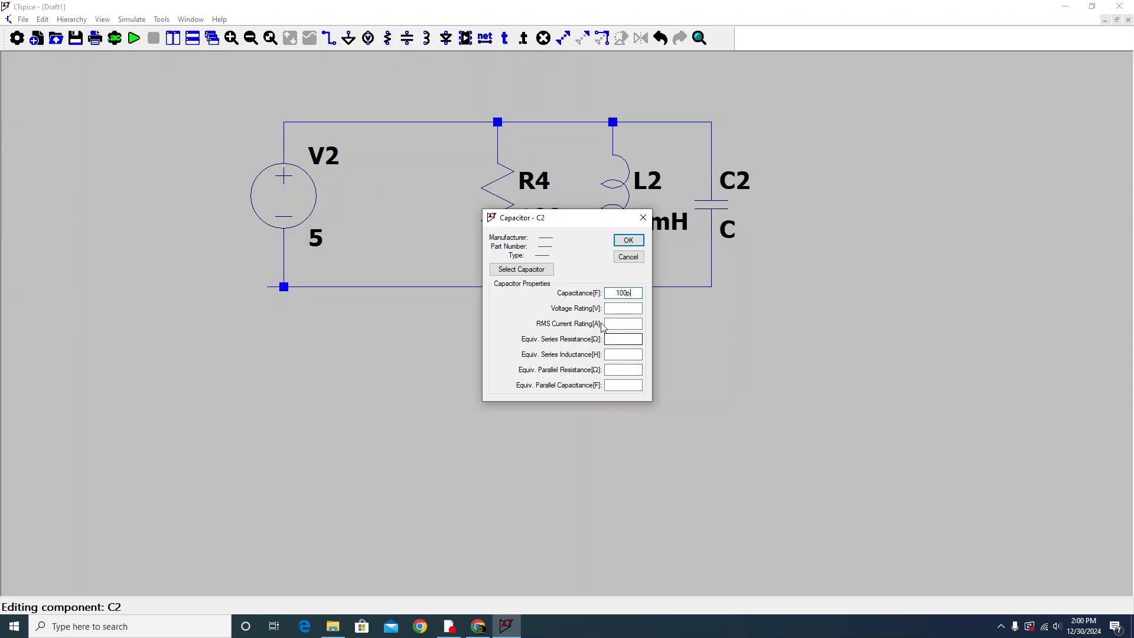
pyautogui.moveTo(591, 390)
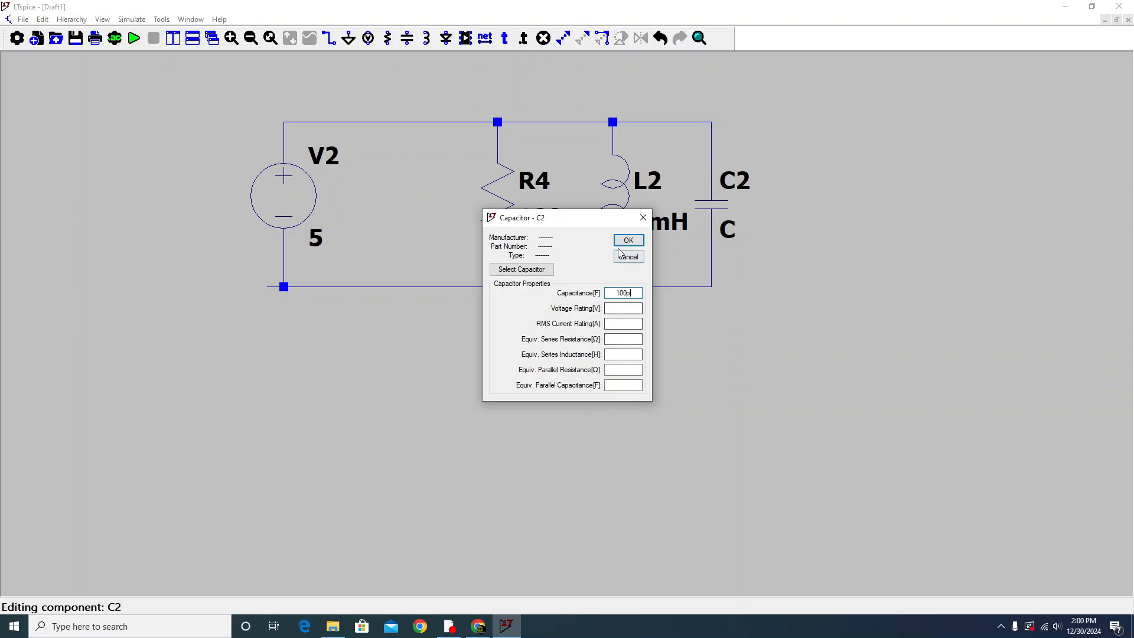
pyautogui.click(629, 240)
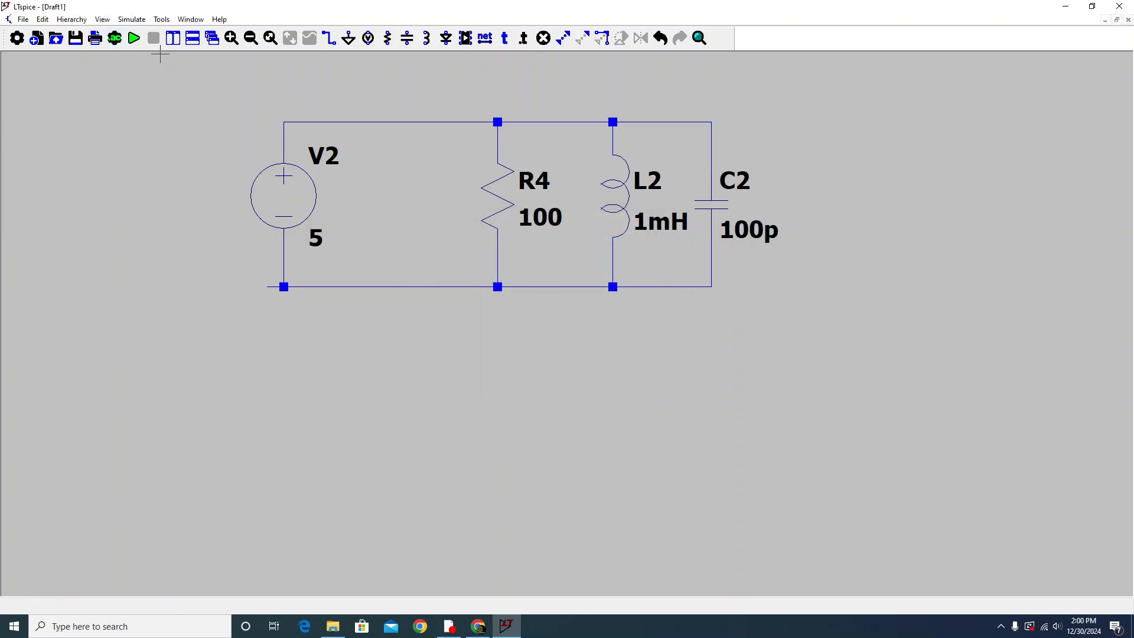
# - Configure a transient analysis with 100ms stop time after browsing the AC, noise and DC transfer options
pyautogui.click(134, 38)
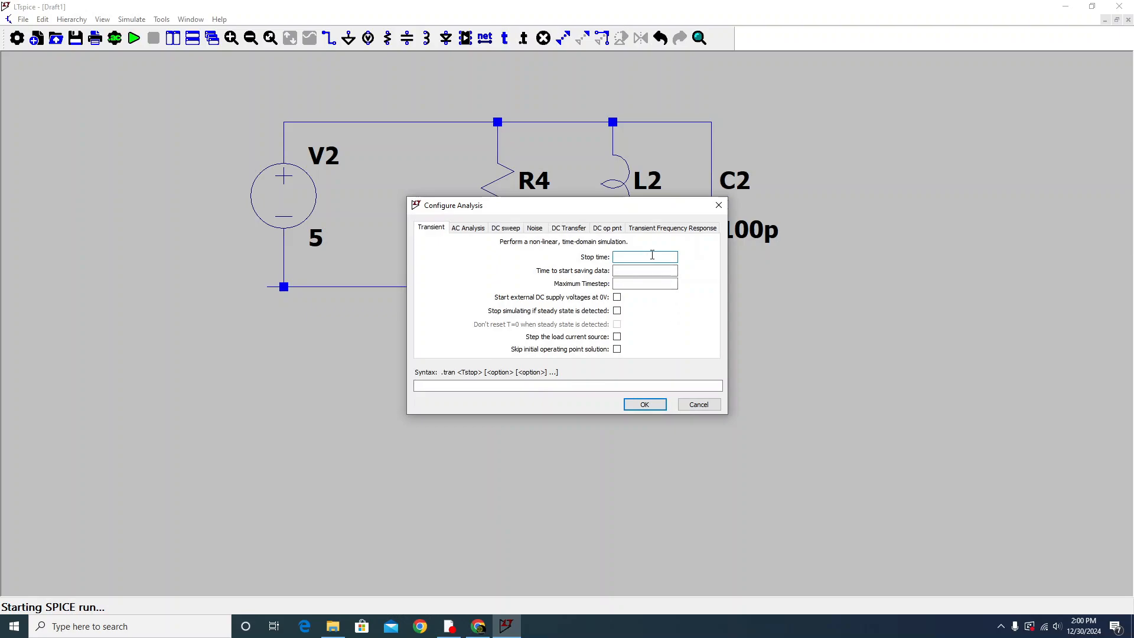
pyautogui.write('100ms')
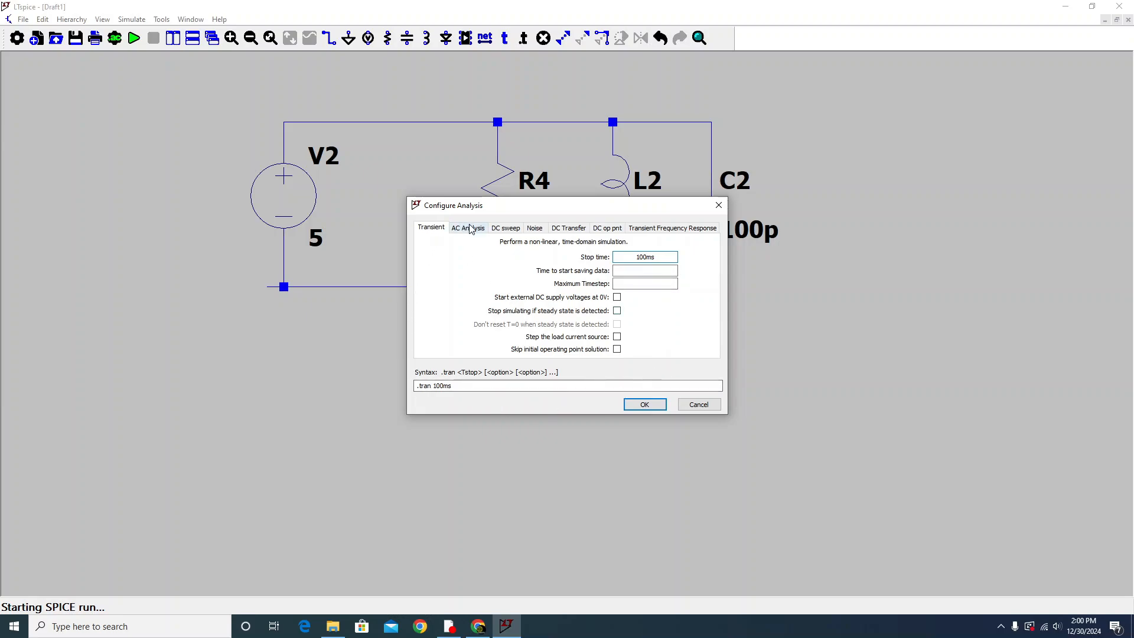
pyautogui.click(468, 228)
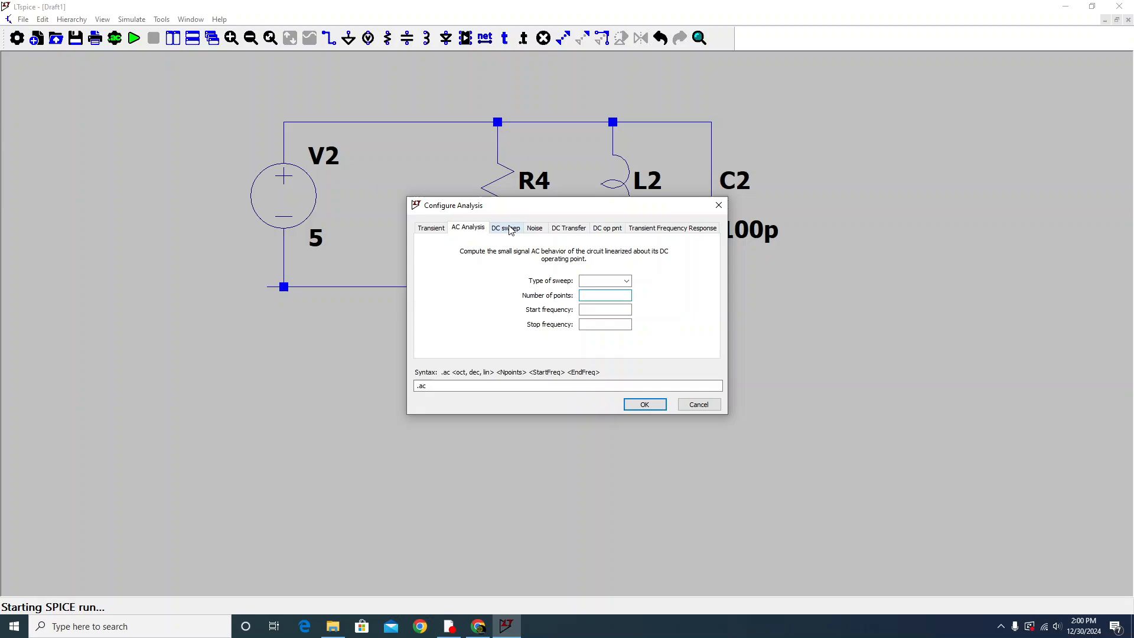
pyautogui.click(534, 228)
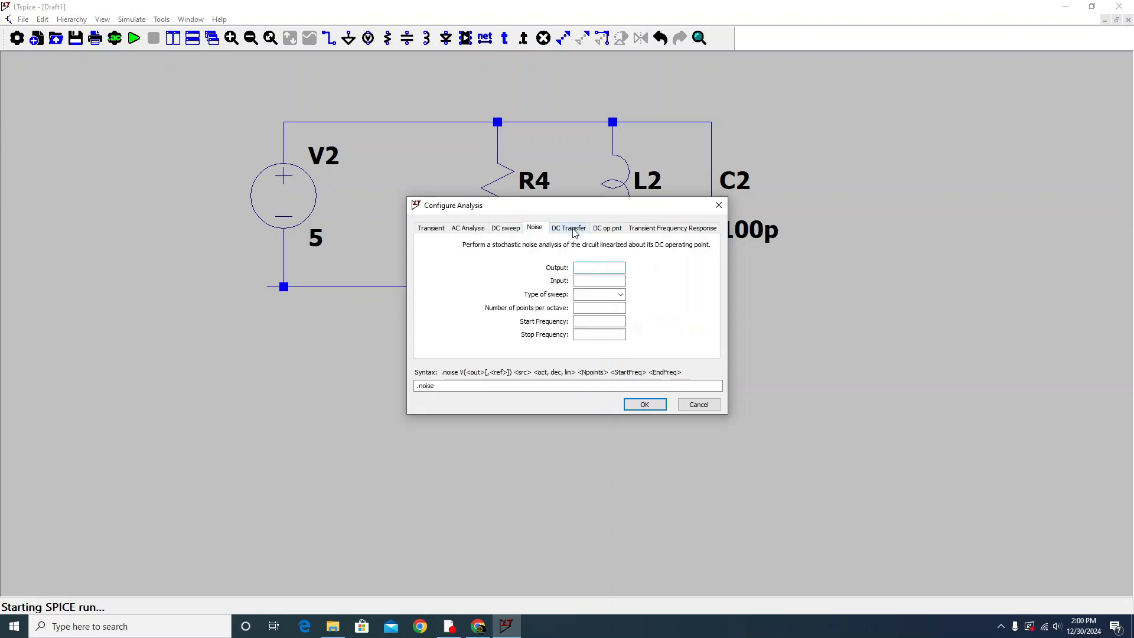
pyautogui.click(607, 228)
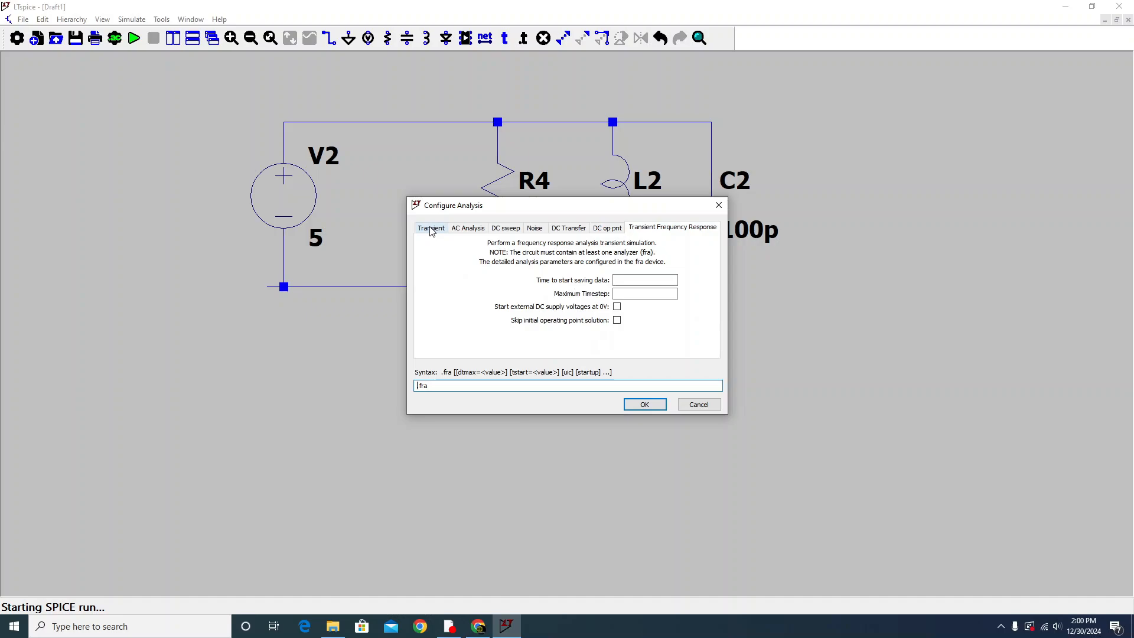
pyautogui.click(430, 228)
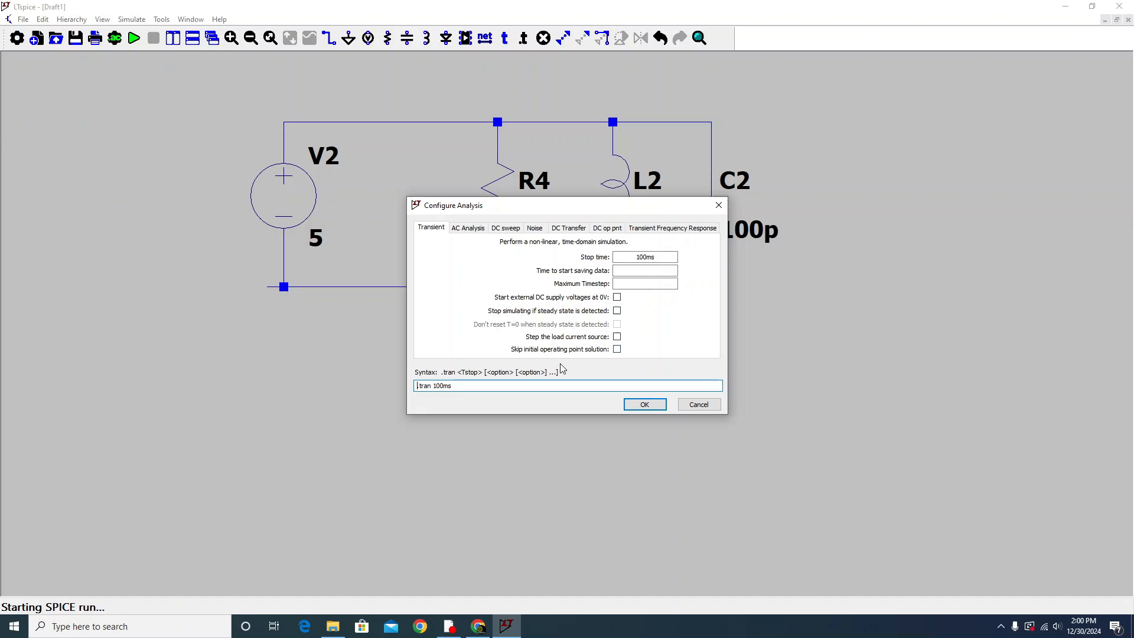
pyautogui.moveTo(566, 368)
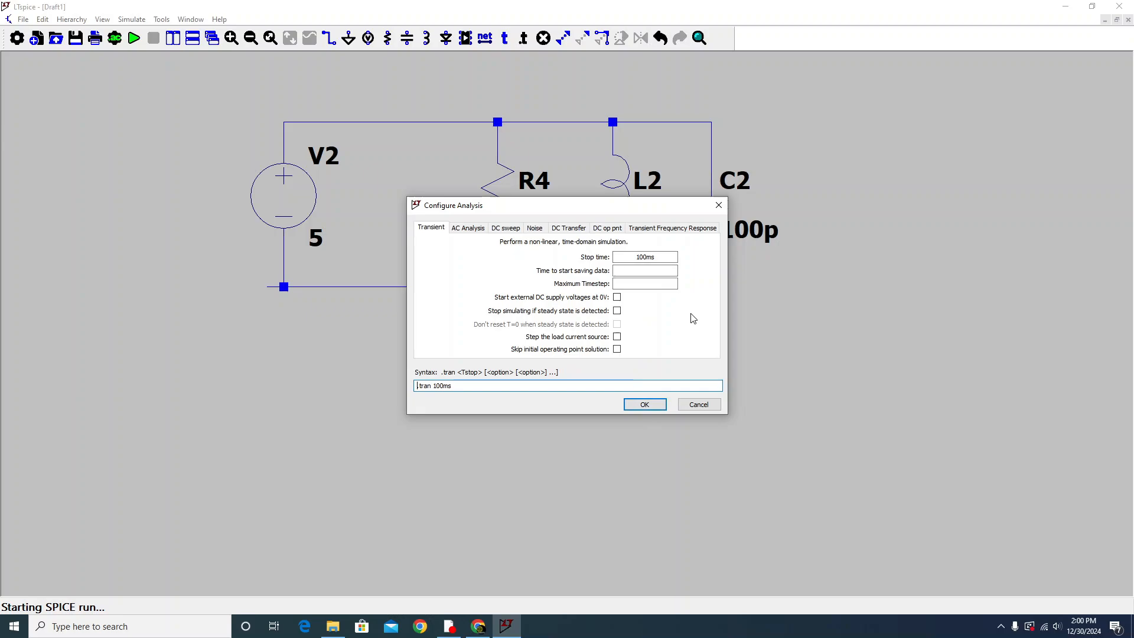
pyautogui.moveTo(674, 283)
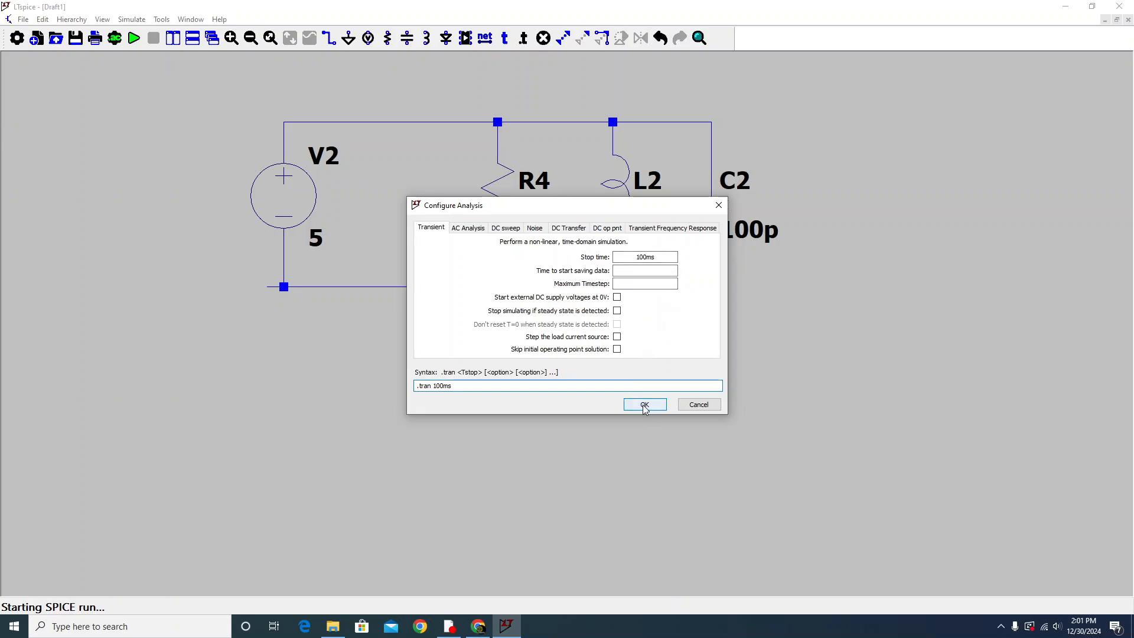
pyautogui.click(645, 404)
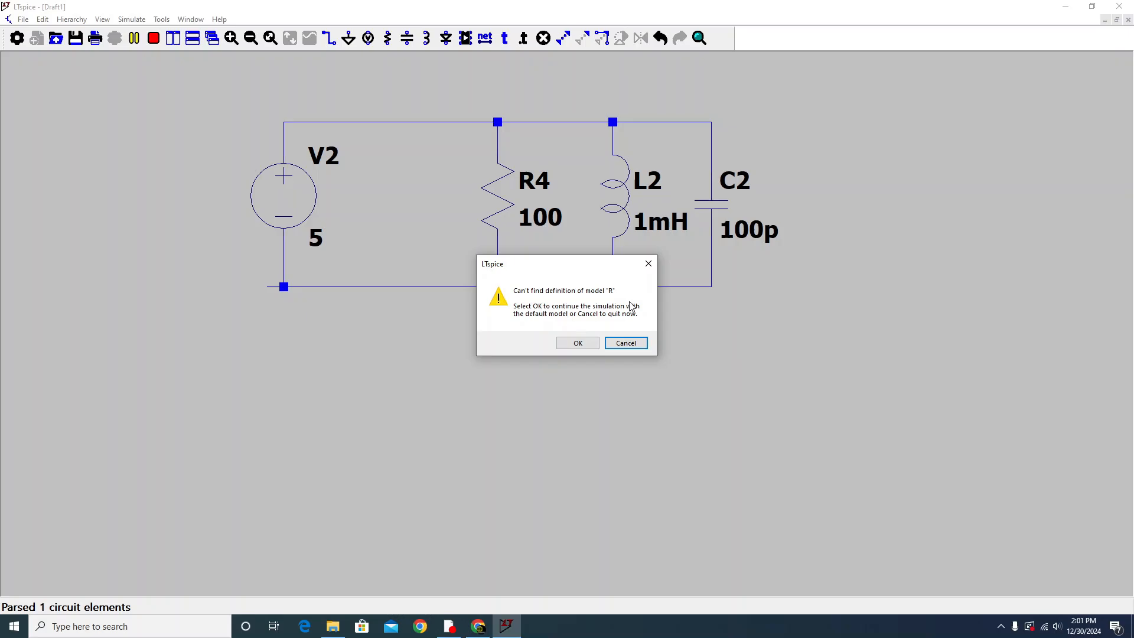
# - Accept the model and missing-ground warnings, ground the bottom rail and rerun the simulation
pyautogui.click(578, 343)
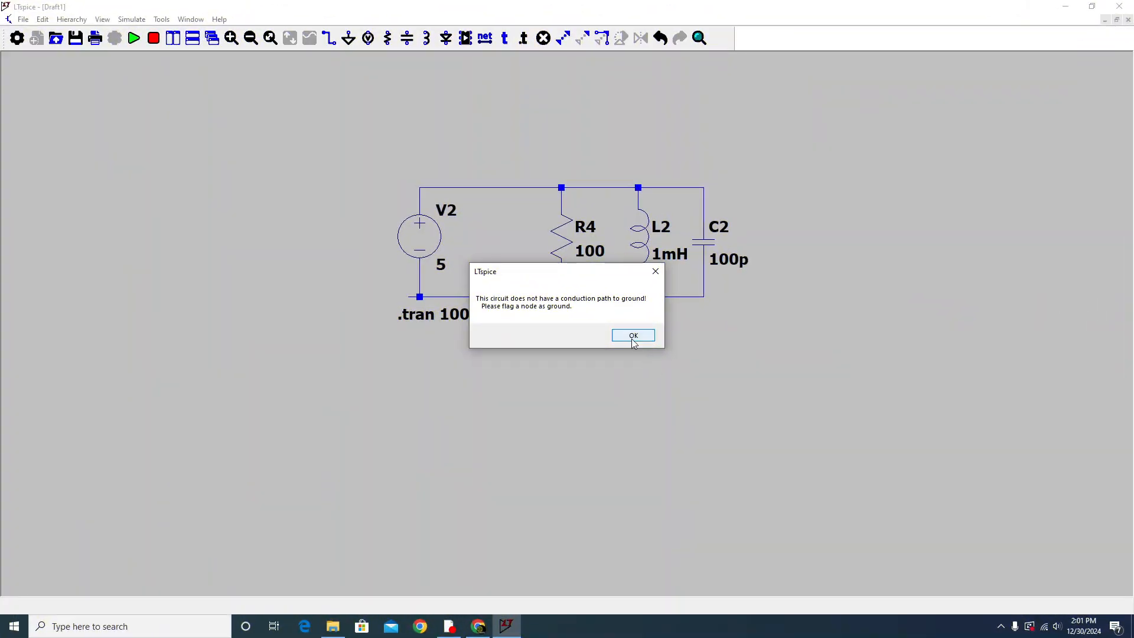
pyautogui.click(634, 335)
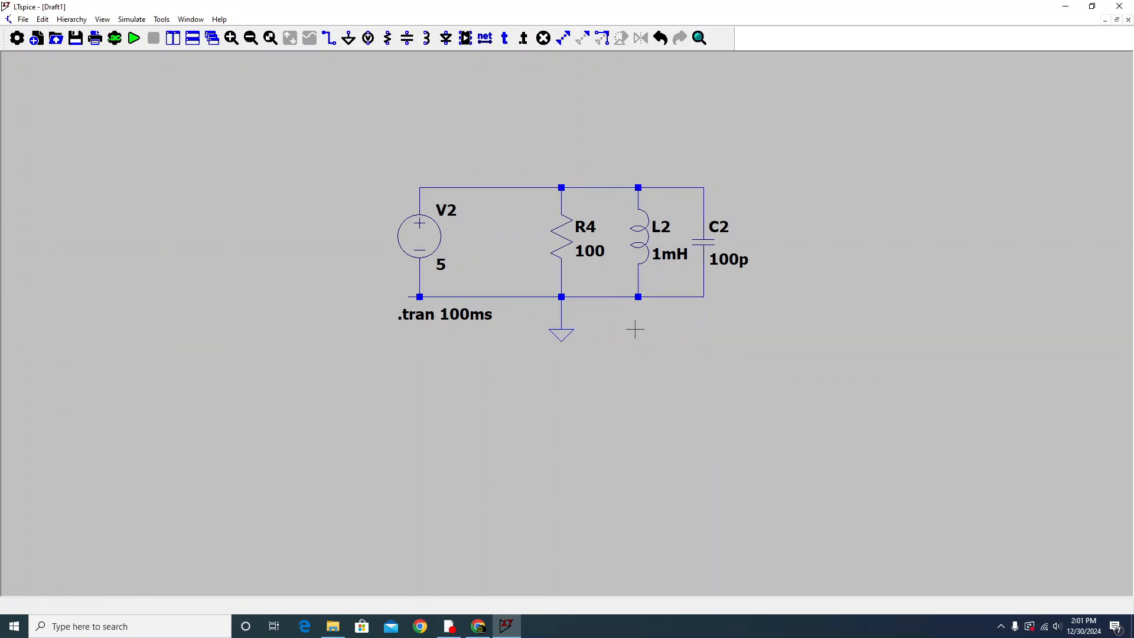
pyautogui.moveTo(422, 73)
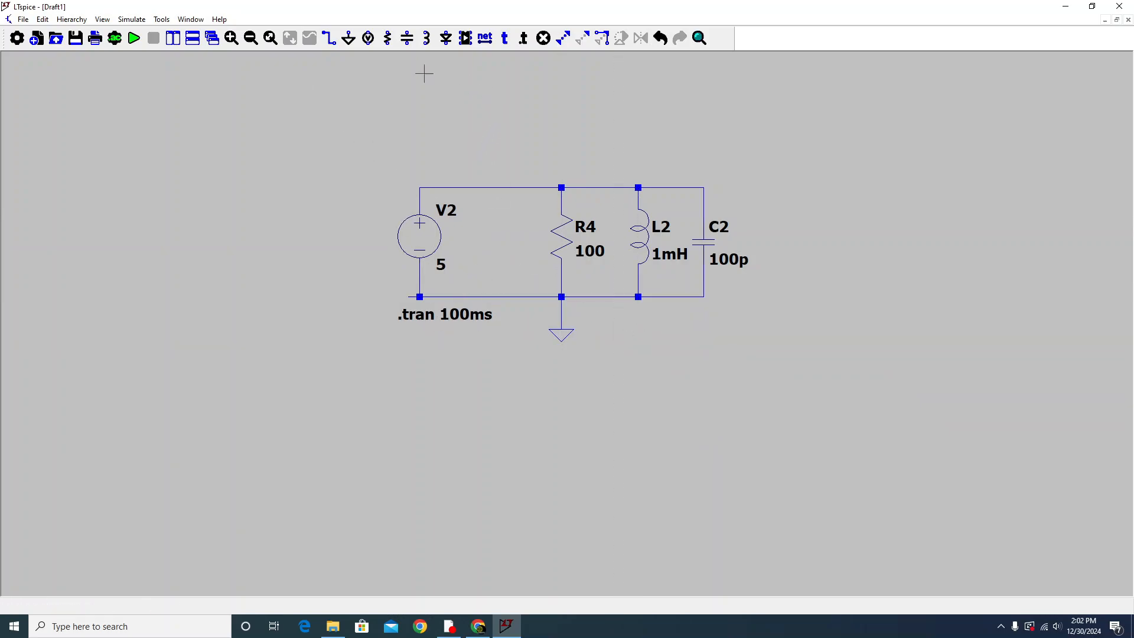
pyautogui.click(134, 38)
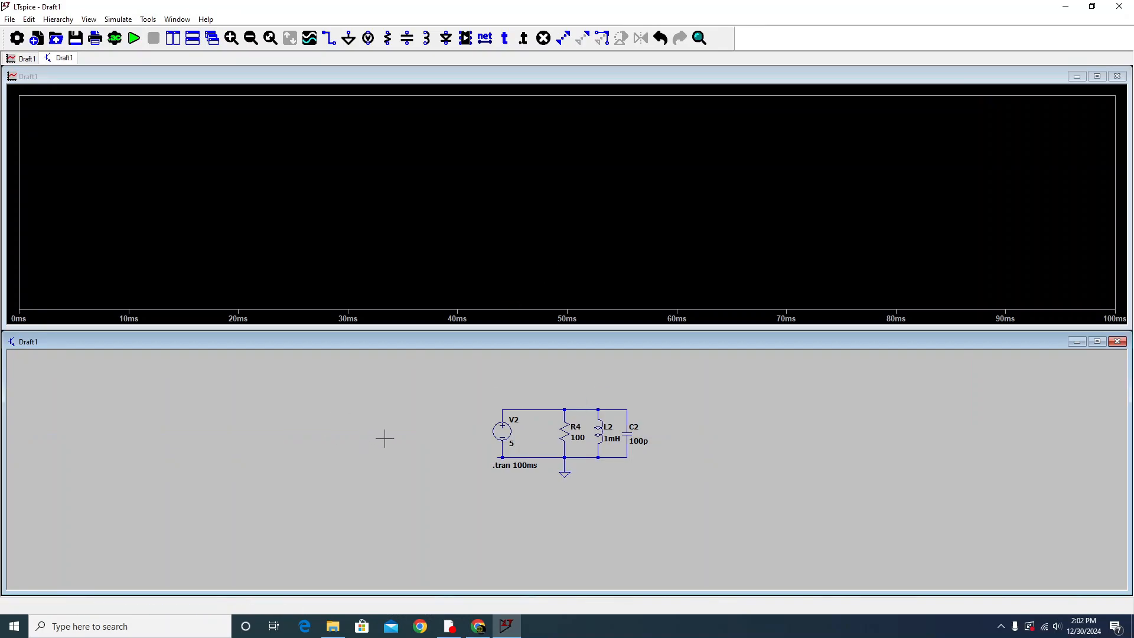
pyautogui.moveTo(373, 112)
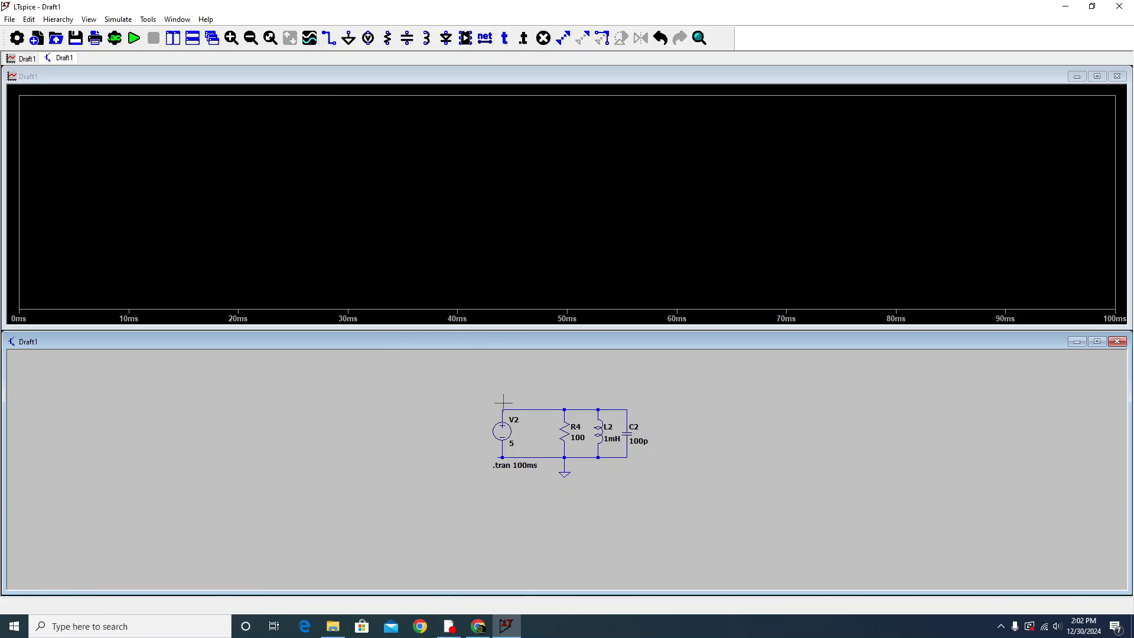
# - Plot the current through V2, the top node voltage and the current through R4
pyautogui.click(501, 433)
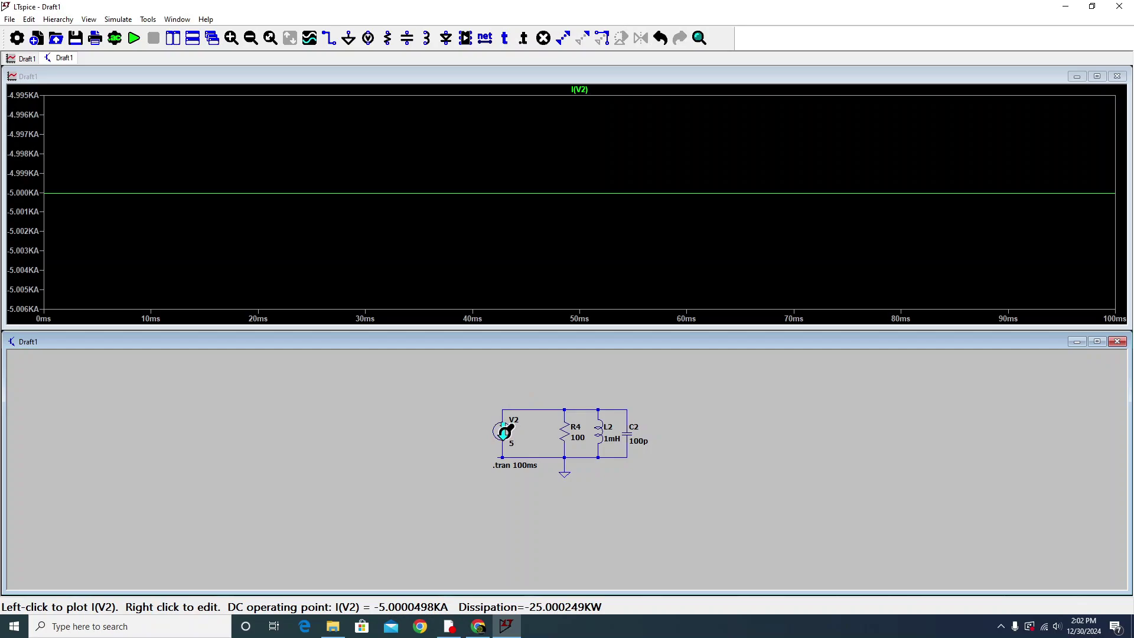
pyautogui.moveTo(511, 399)
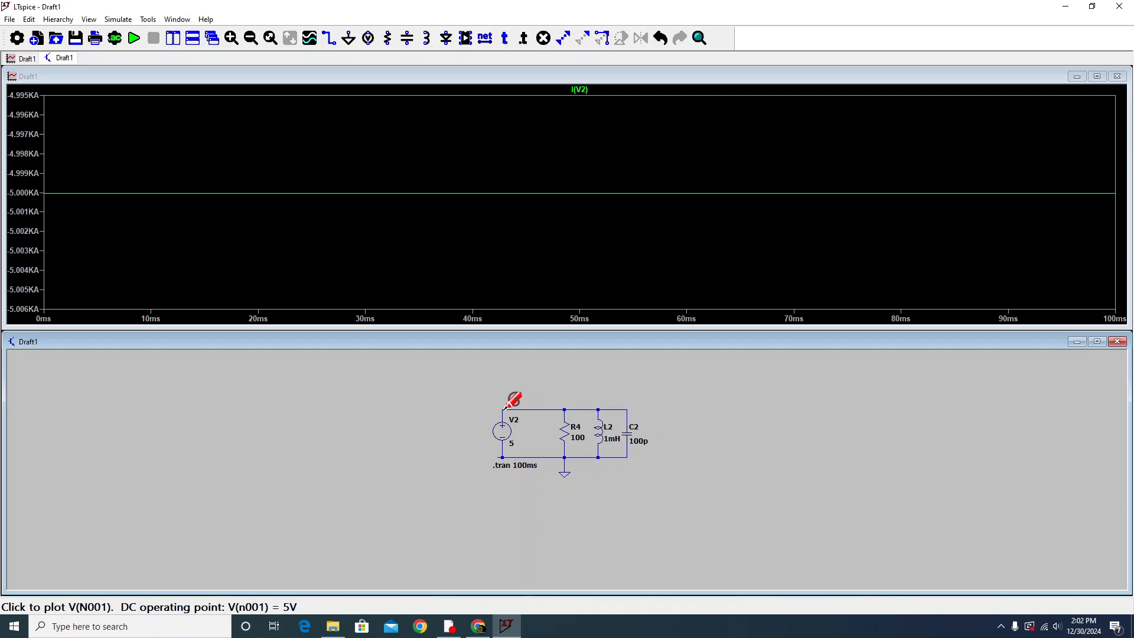
pyautogui.click(502, 408)
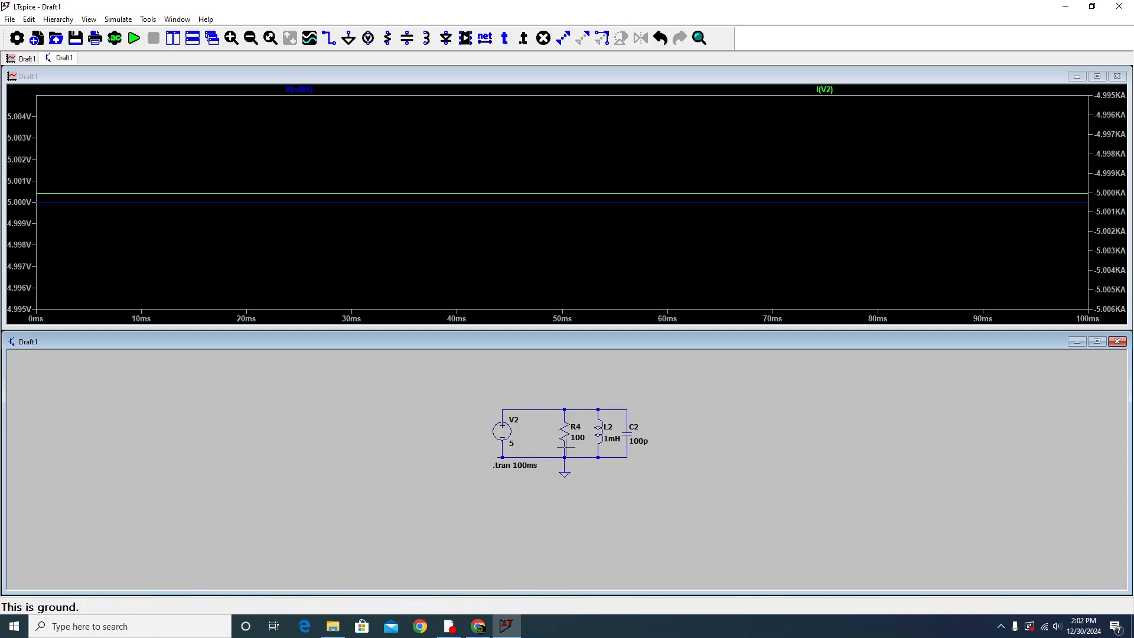
pyautogui.moveTo(565, 435)
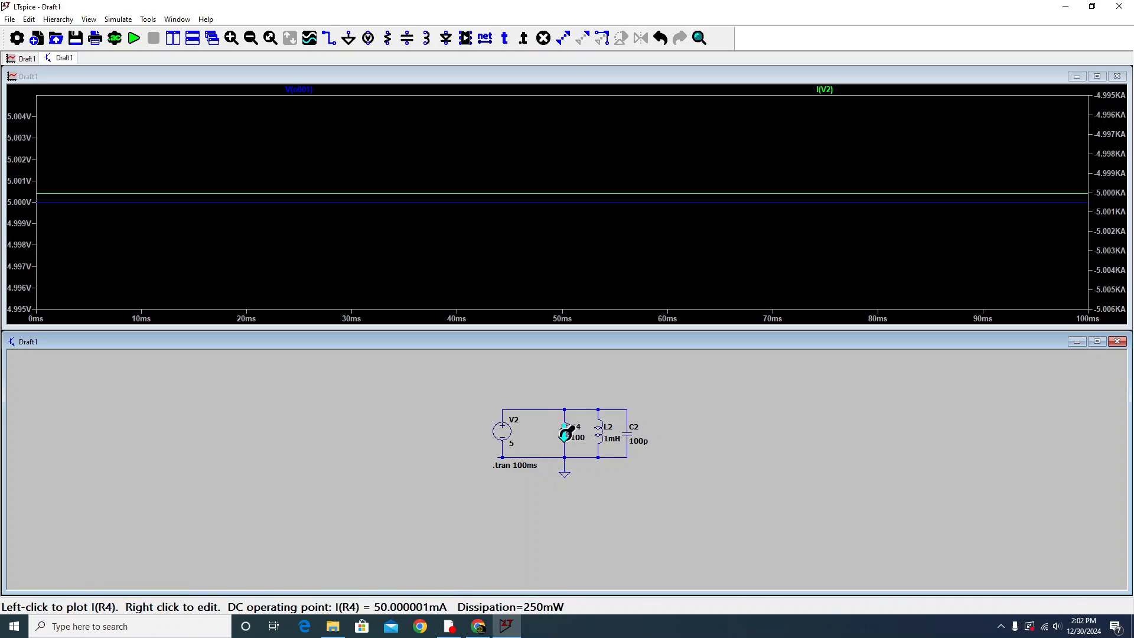
pyautogui.click(565, 434)
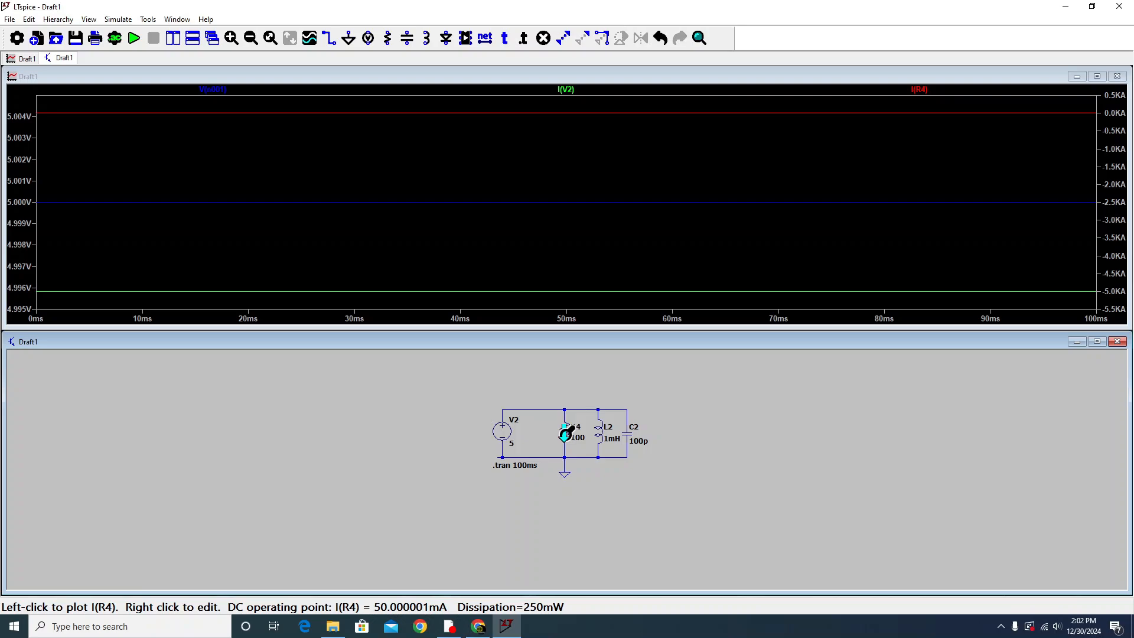
# - Show only R4's current, then plot the currents through L2 and C2
pyautogui.click(564, 434)
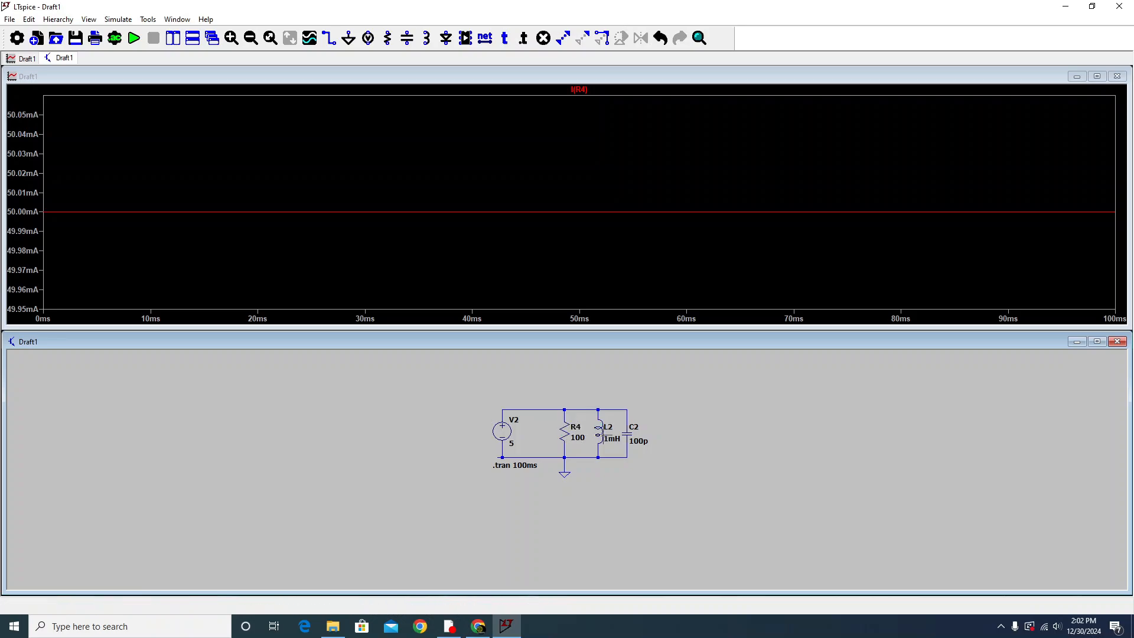
pyautogui.click(599, 432)
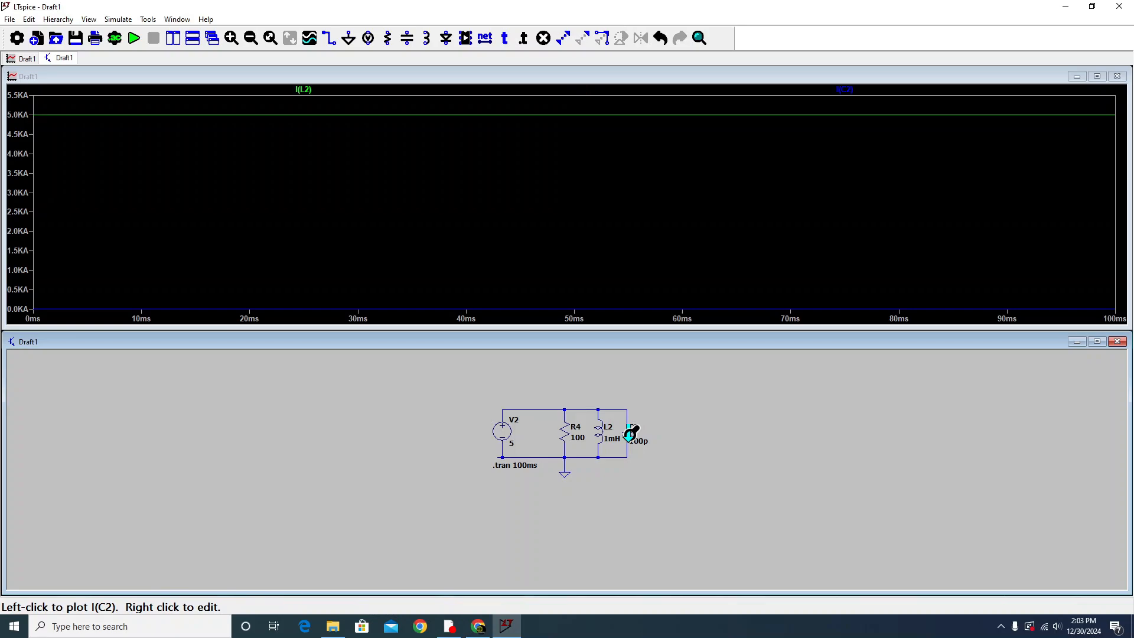
pyautogui.click(631, 434)
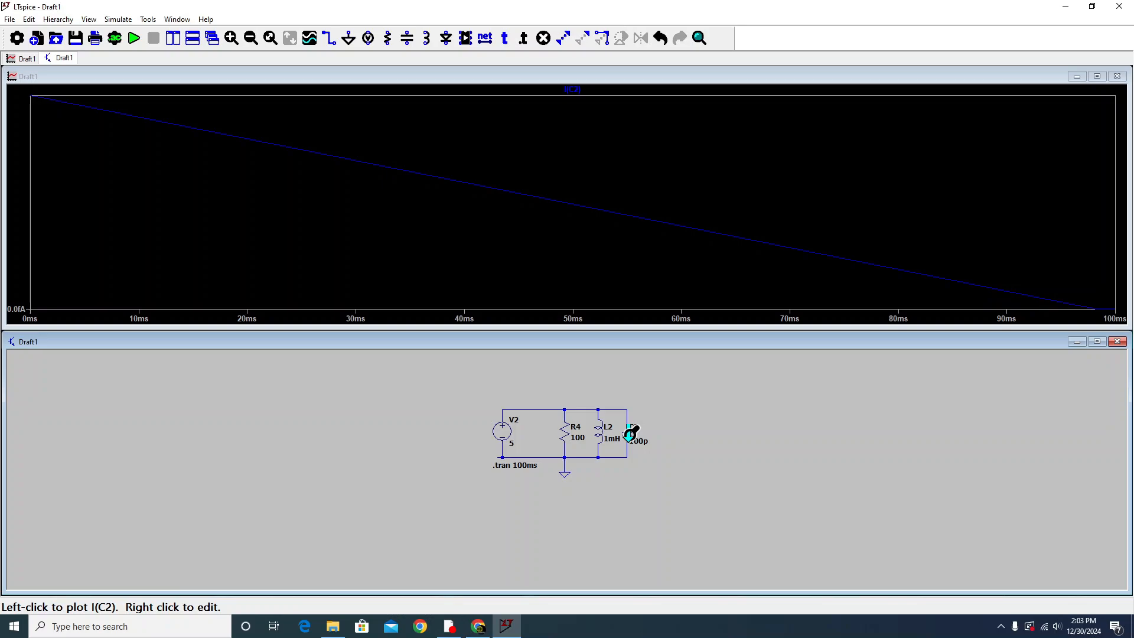
pyautogui.moveTo(32, 116)
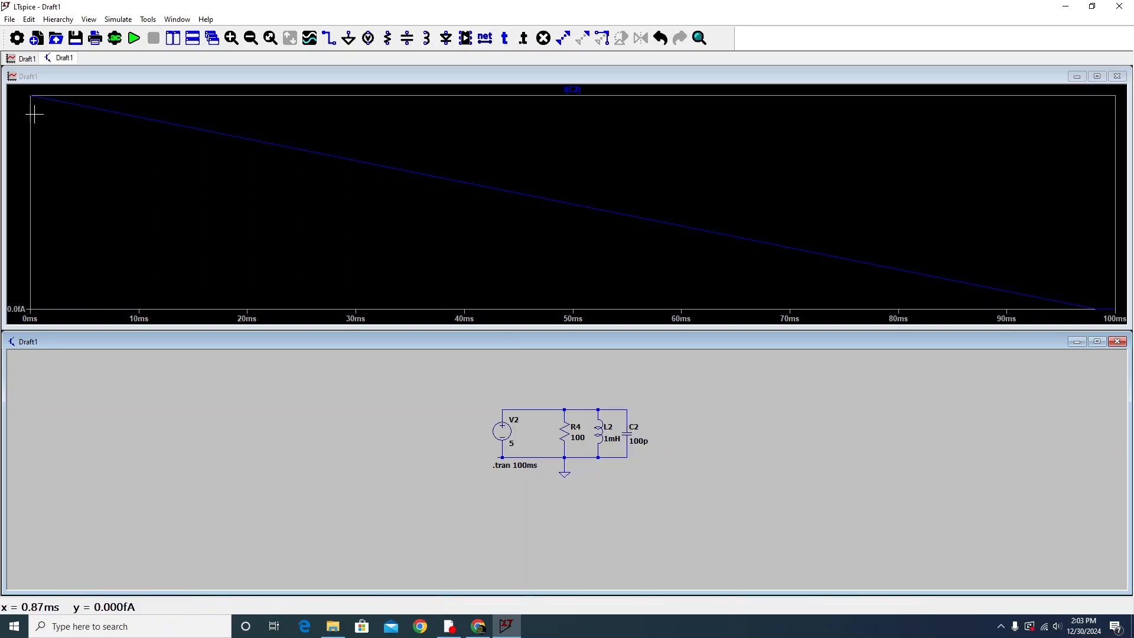
pyautogui.moveTo(215, 138)
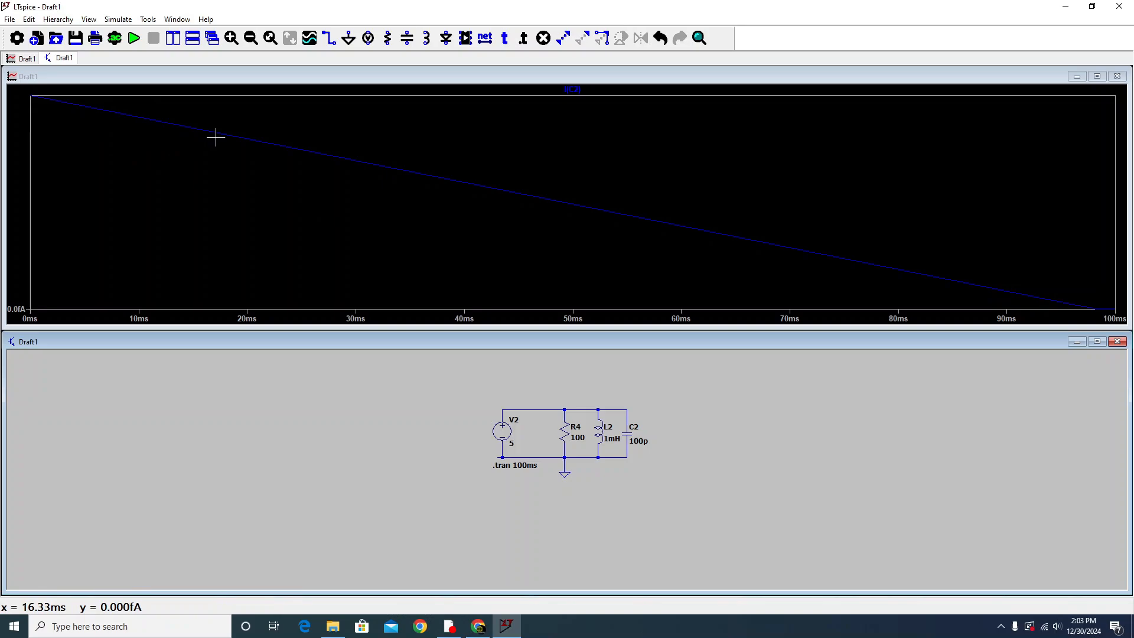
pyautogui.moveTo(939, 279)
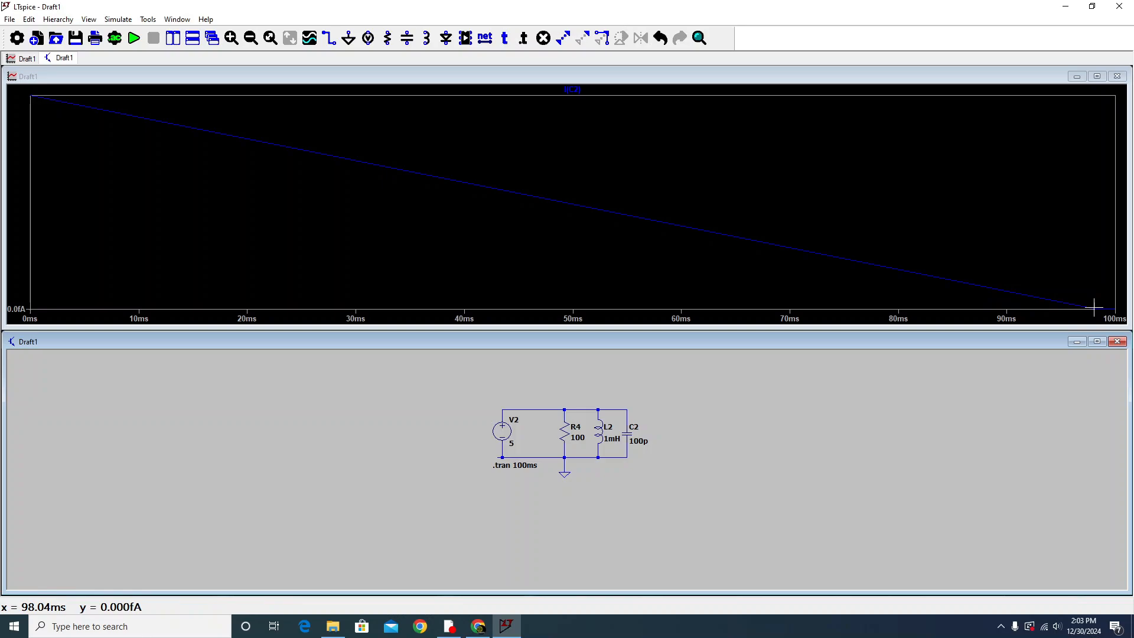
pyautogui.moveTo(28, 107)
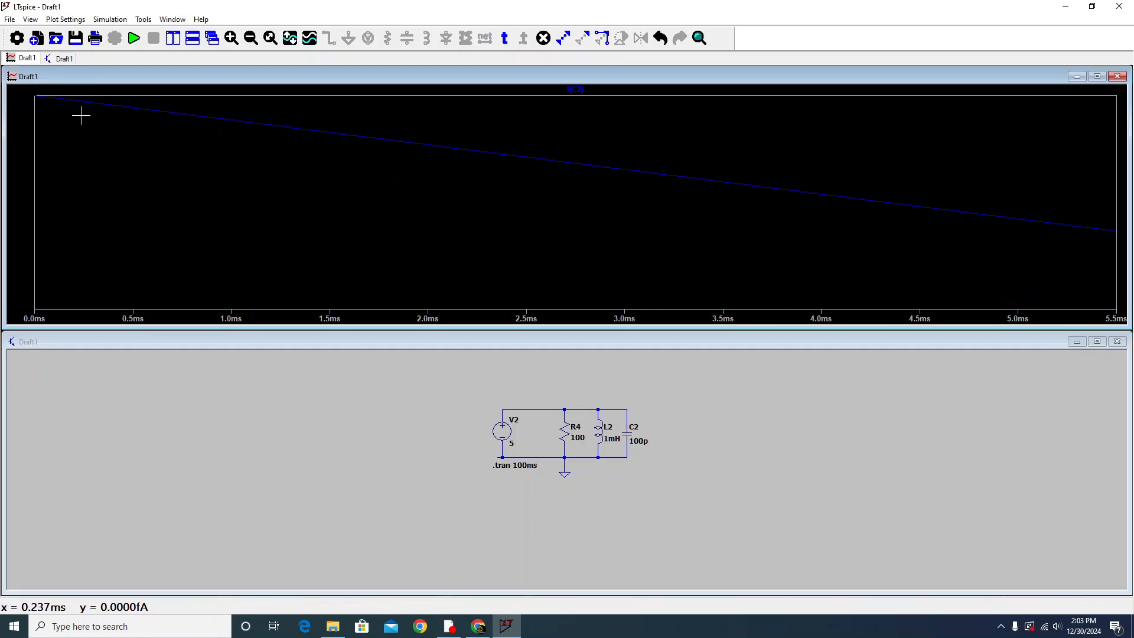
pyautogui.moveTo(669, 435)
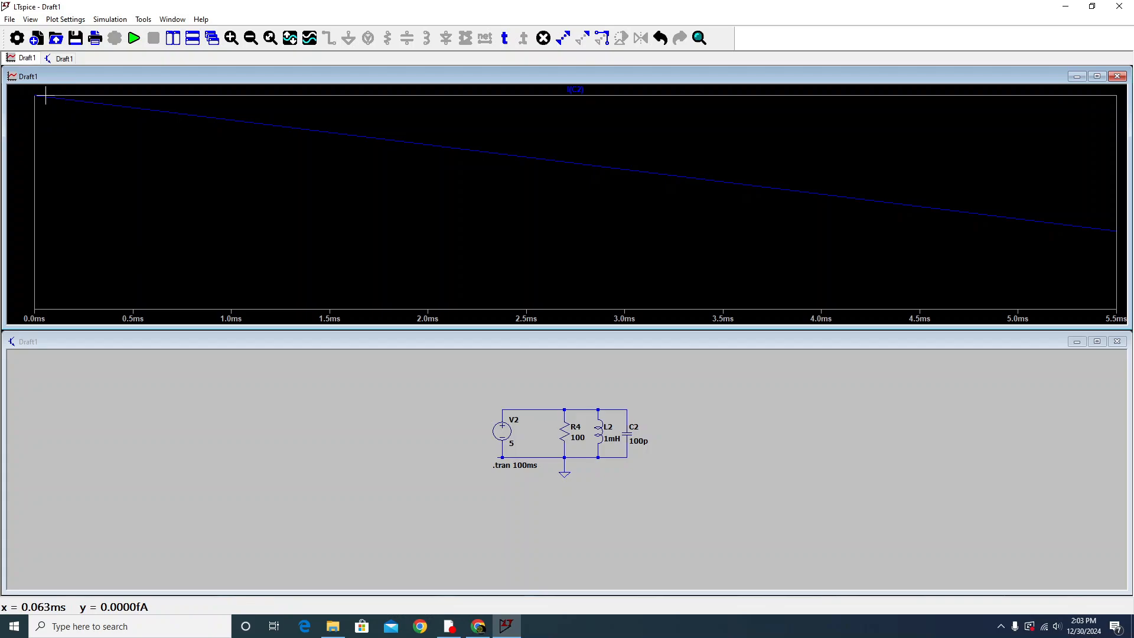
pyautogui.moveTo(815, 227)
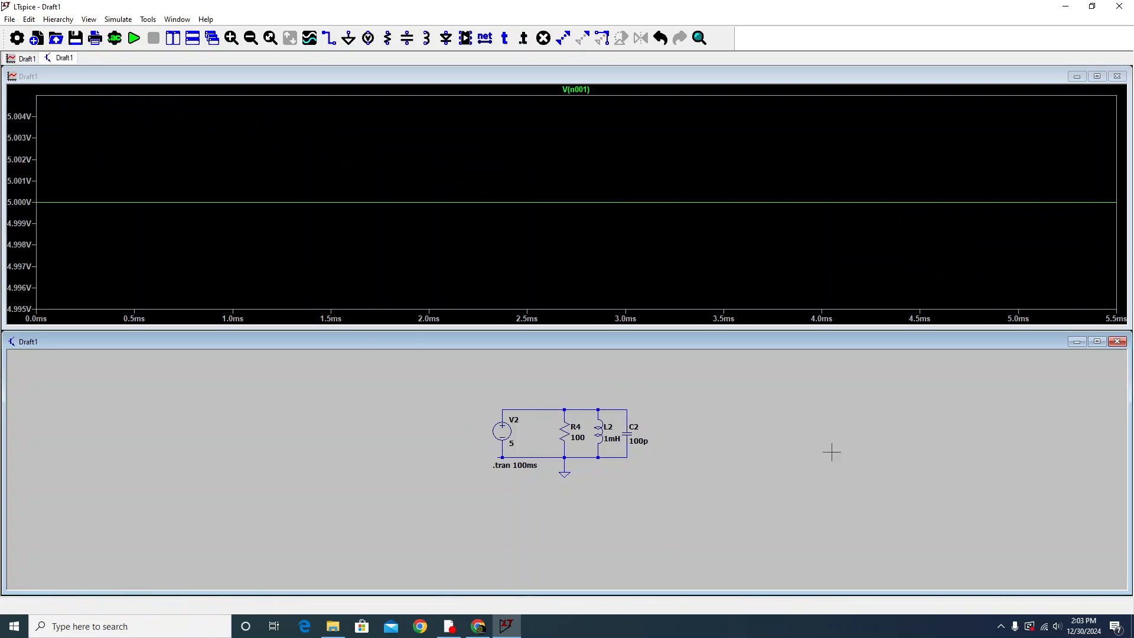
pyautogui.moveTo(680, 441)
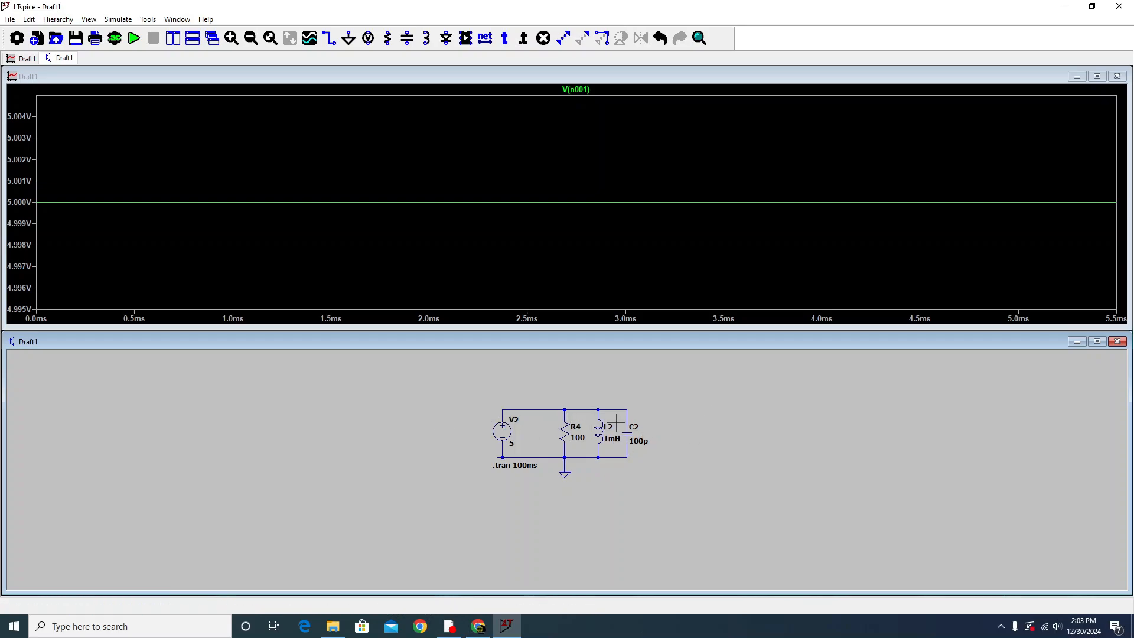
pyautogui.moveTo(530, 301)
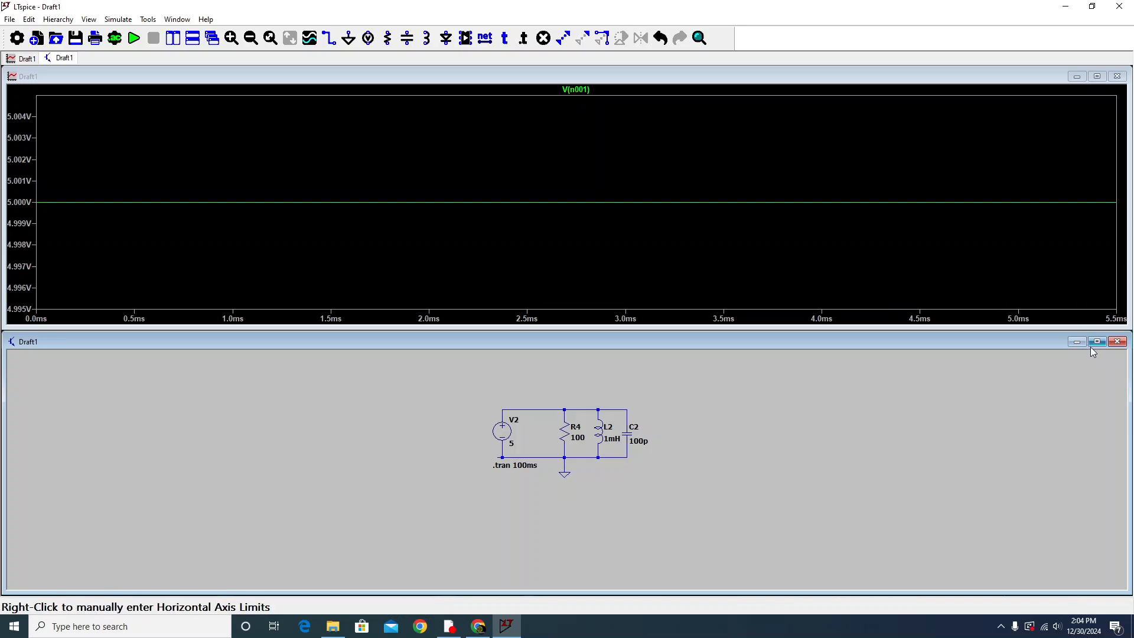
# - Browse the ADC folder of the component library, previewing the AD4021 and AD7380-4 converters
pyautogui.click(1096, 341)
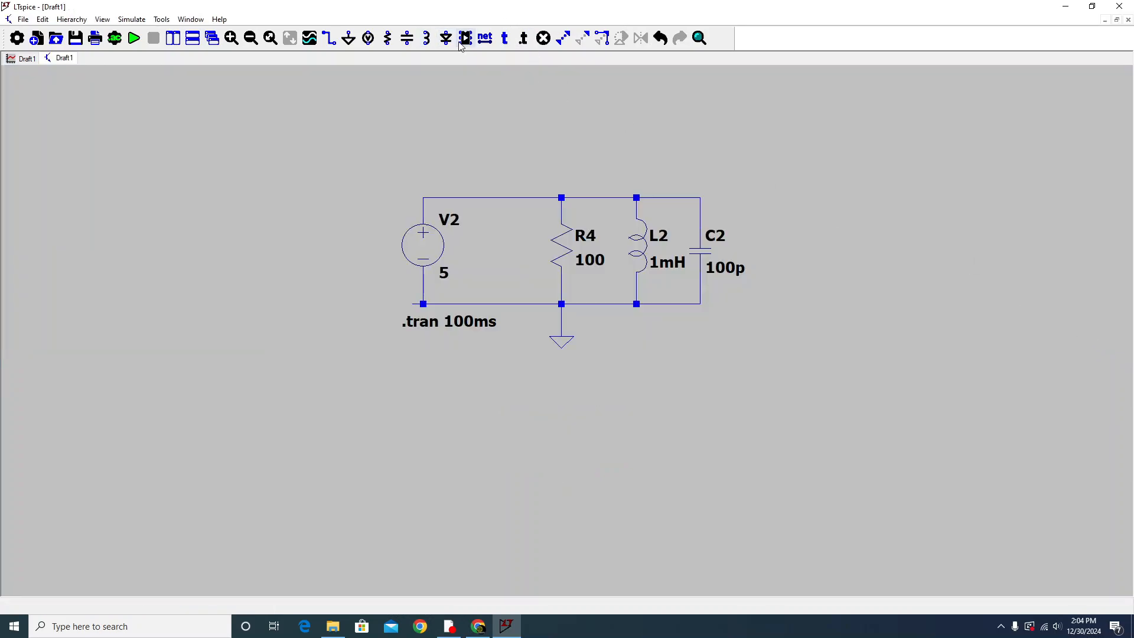
pyautogui.moveTo(466, 37)
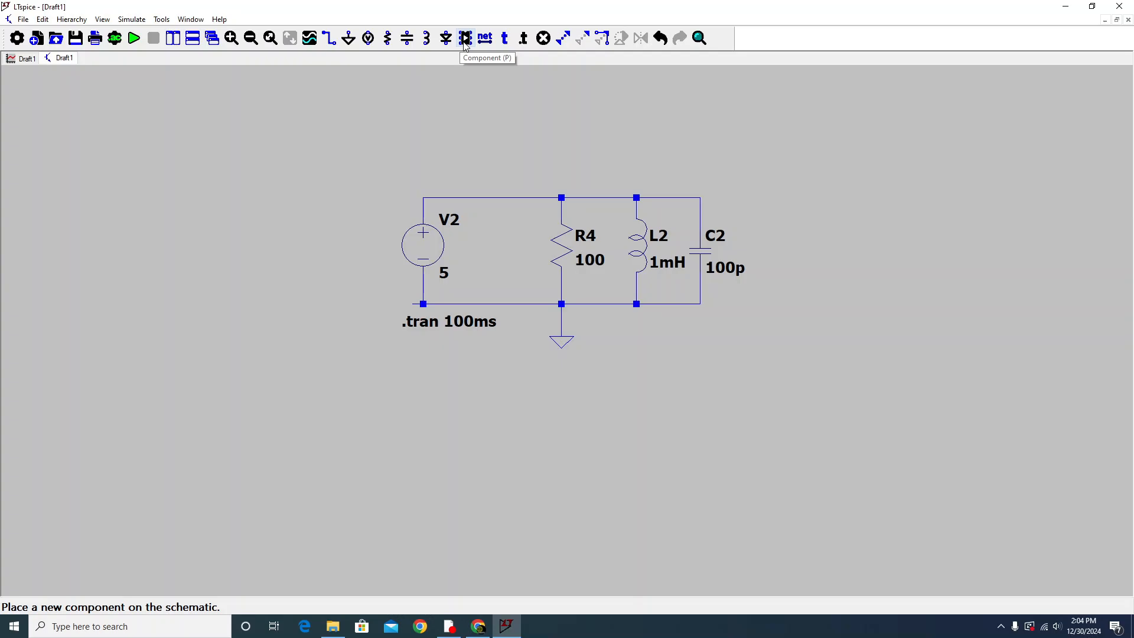
pyautogui.click(465, 36)
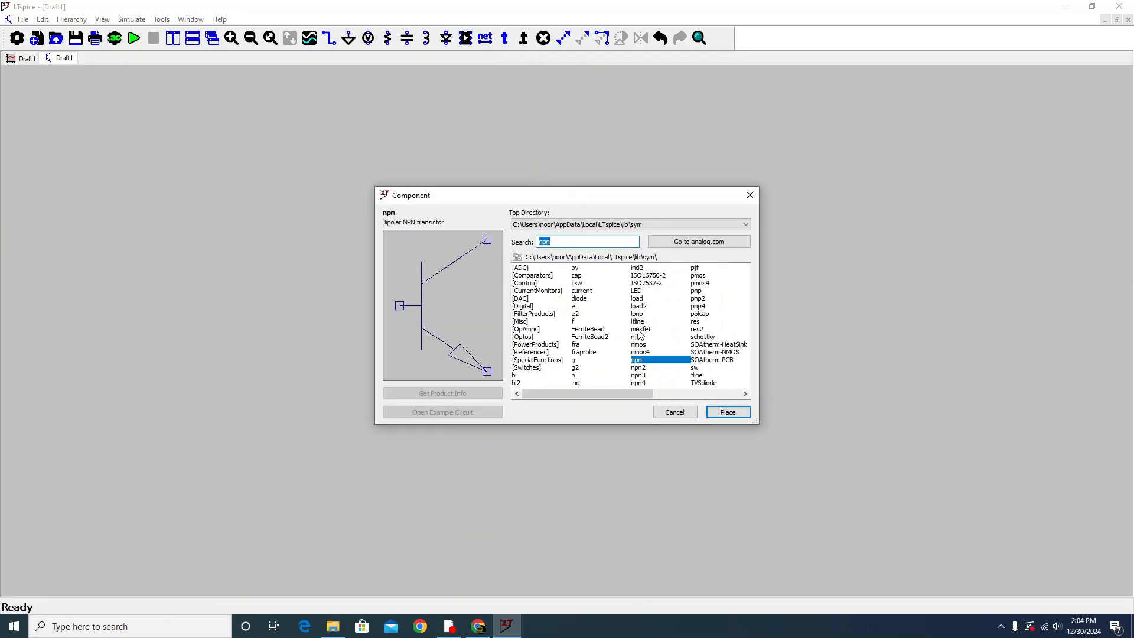
pyautogui.moveTo(541, 275)
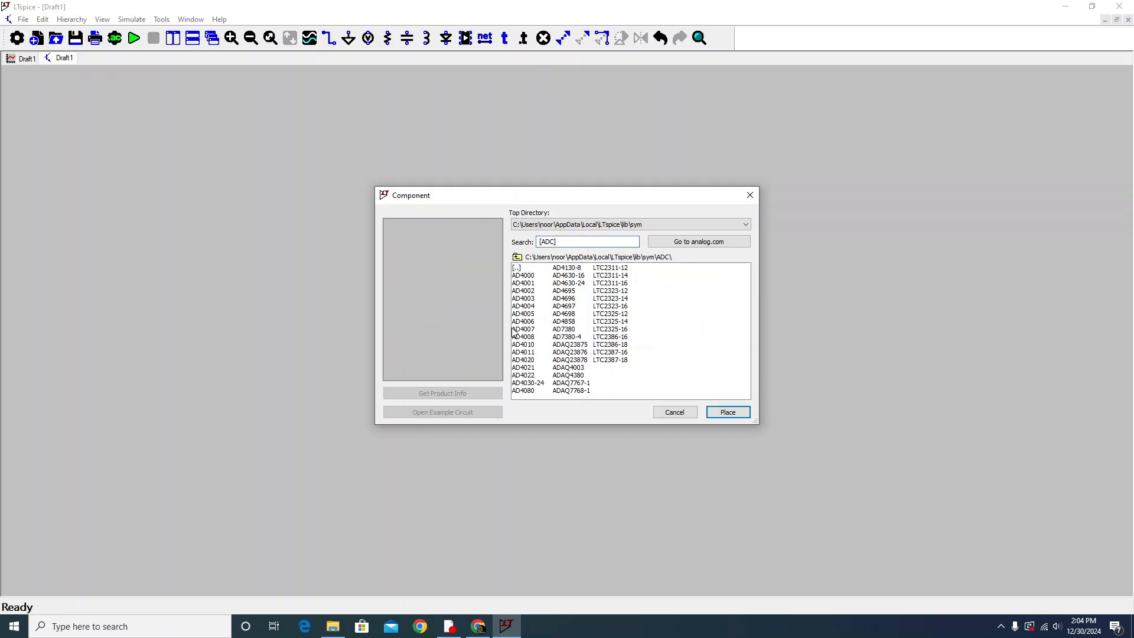
pyautogui.click(524, 368)
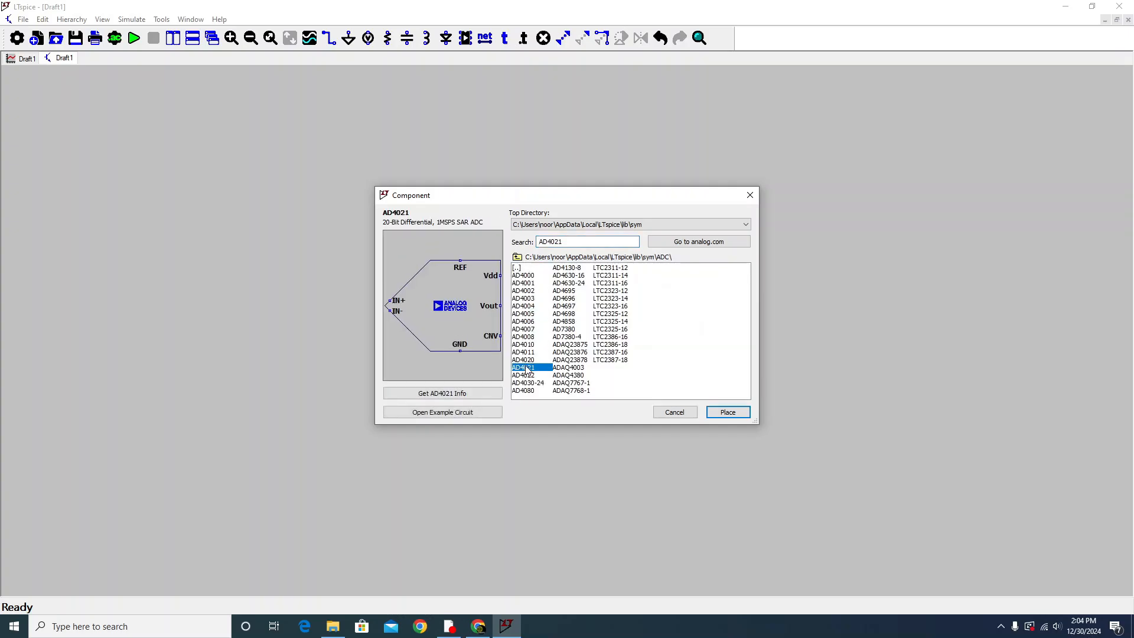
pyautogui.click(566, 336)
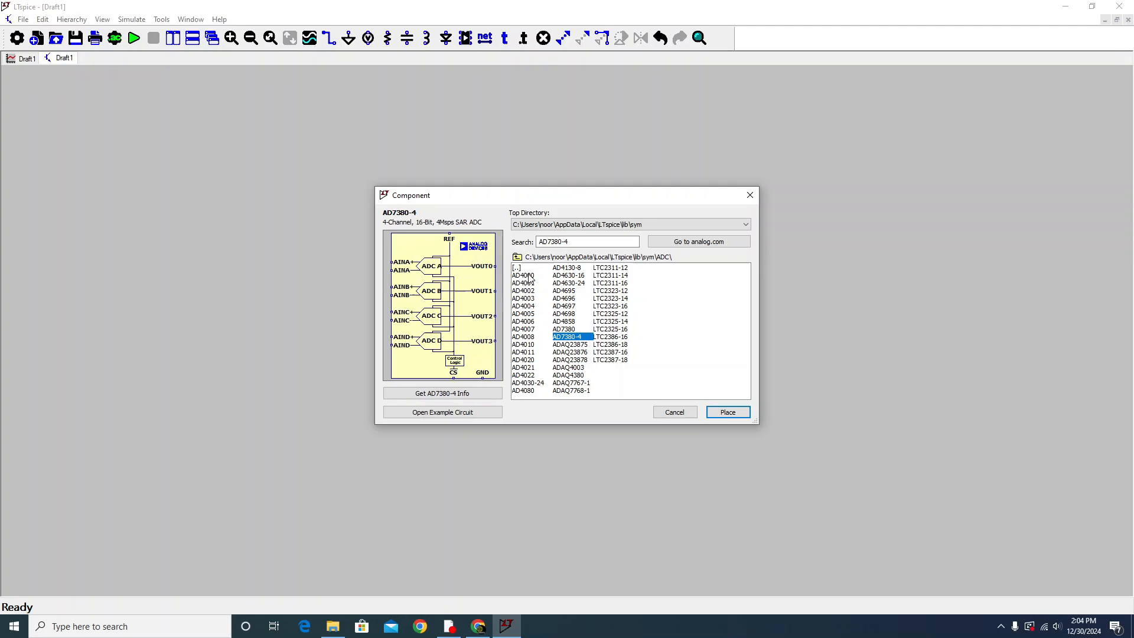
pyautogui.click(518, 267)
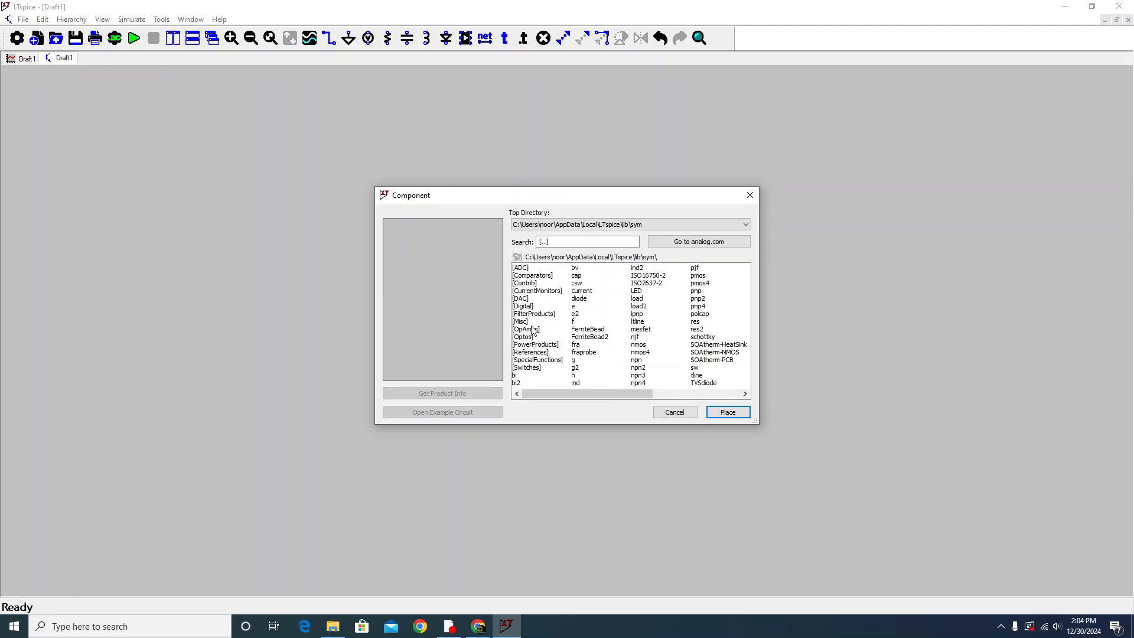
# - Select the AD8065 from the OpAmps folder and place it as U1 beside the RLC circuit
pyautogui.doubleClick(525, 329)
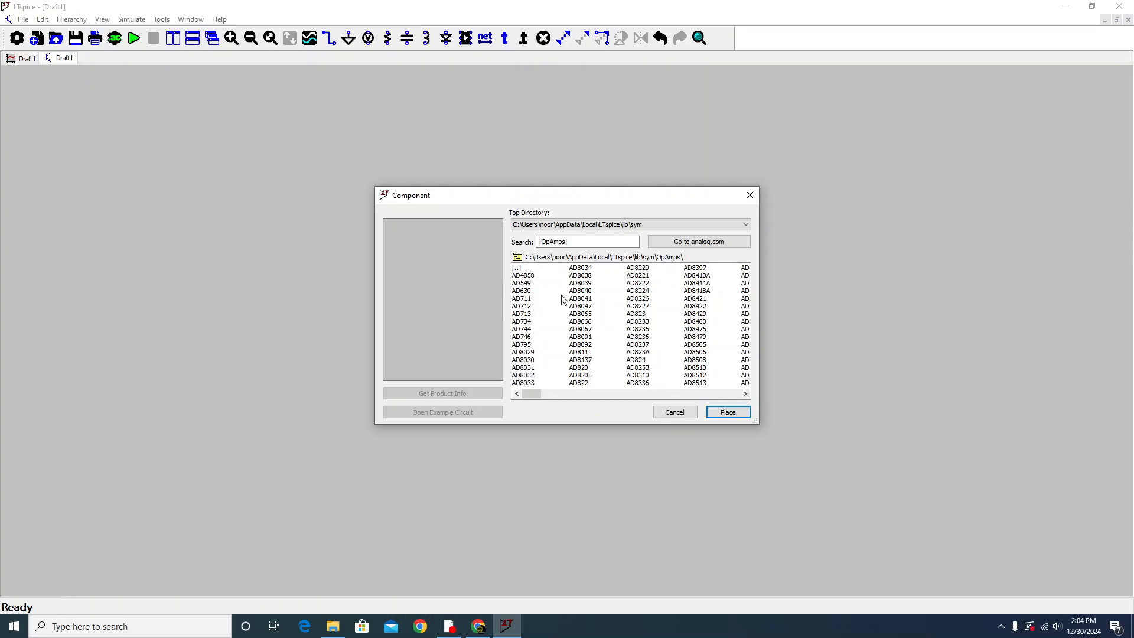
pyautogui.click(580, 314)
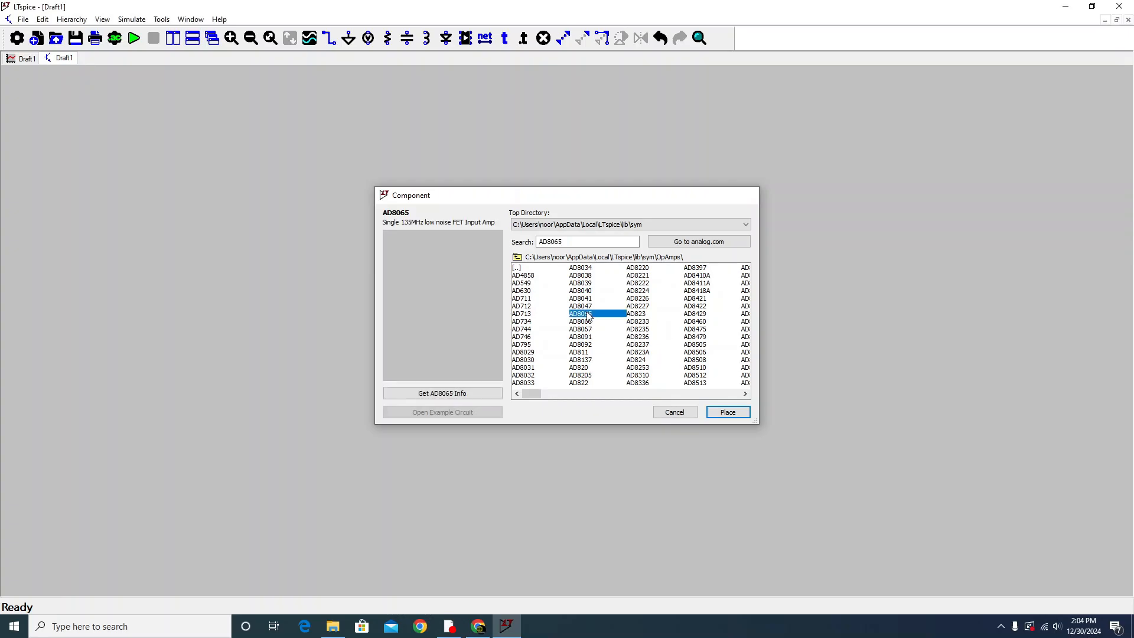
pyautogui.click(728, 411)
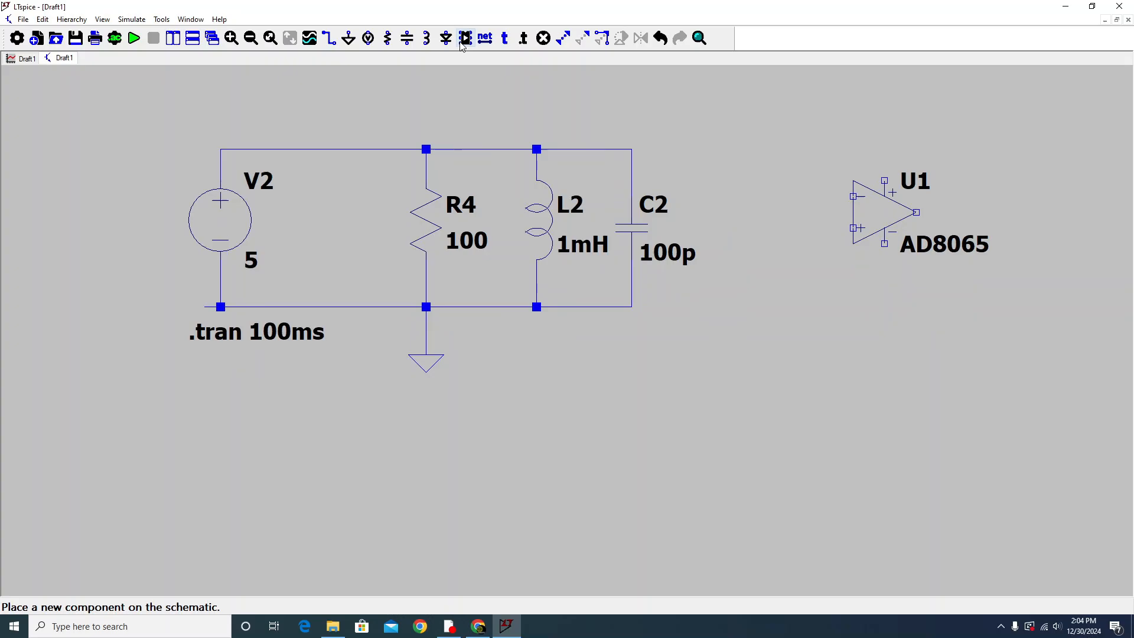
# - Select LED from the top-level component library and place it as D1 on the schematic
pyautogui.click(463, 37)
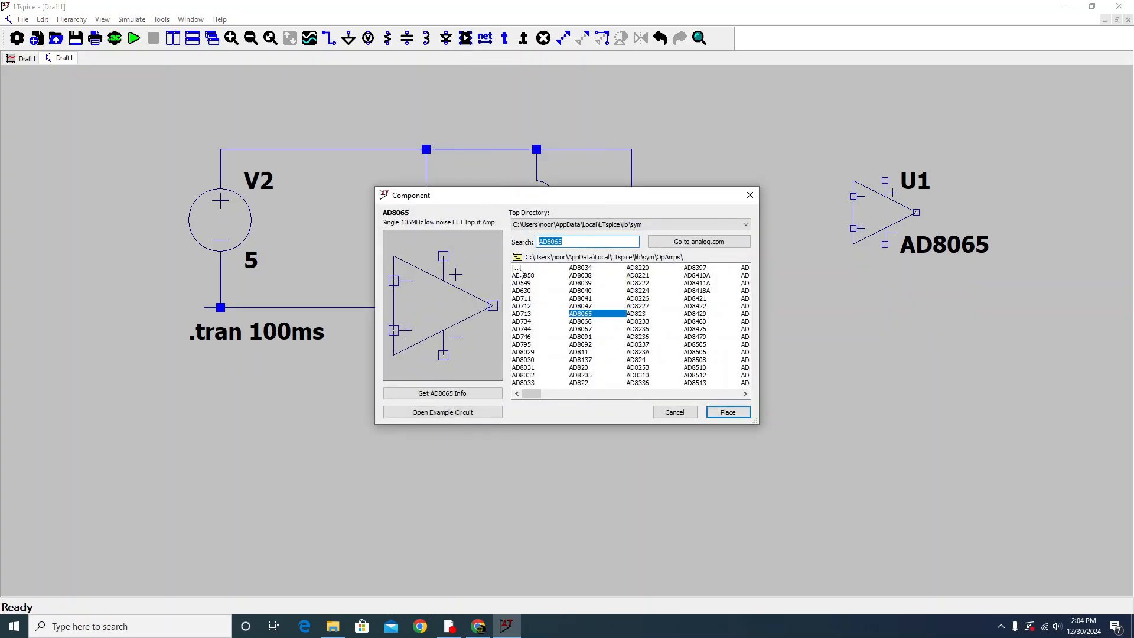
pyautogui.click(517, 267)
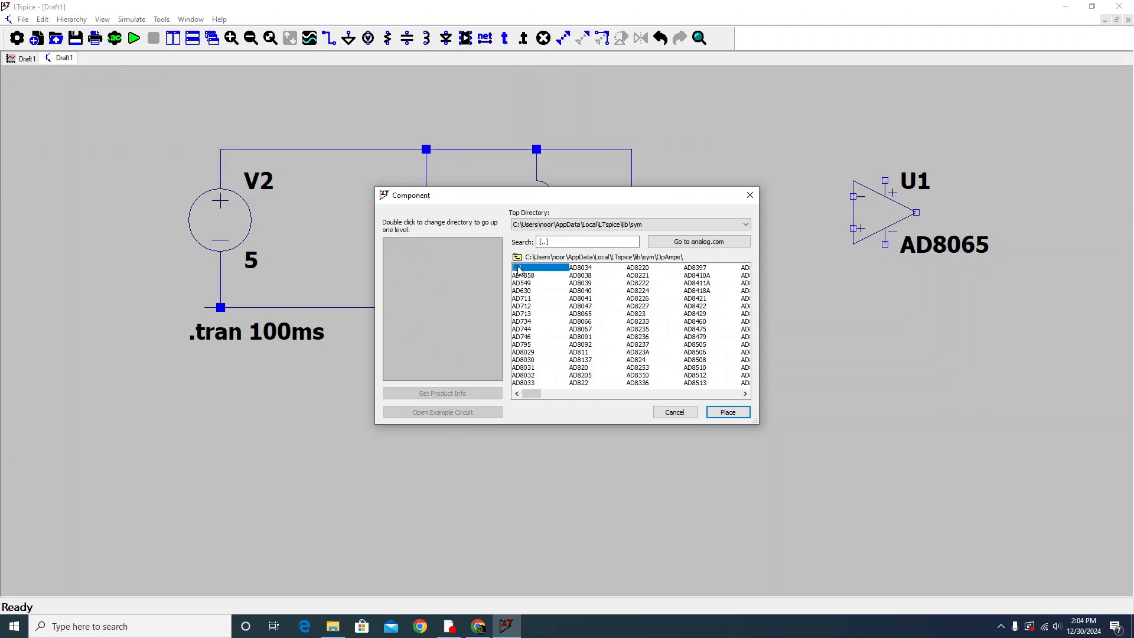
pyautogui.doubleClick(520, 267)
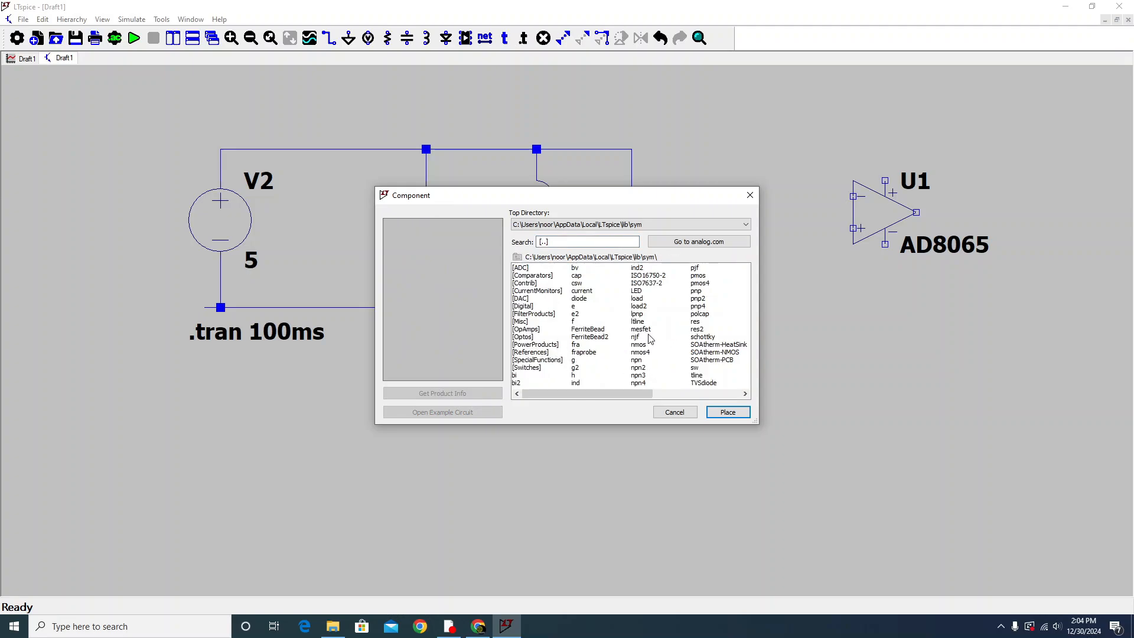
pyautogui.click(637, 291)
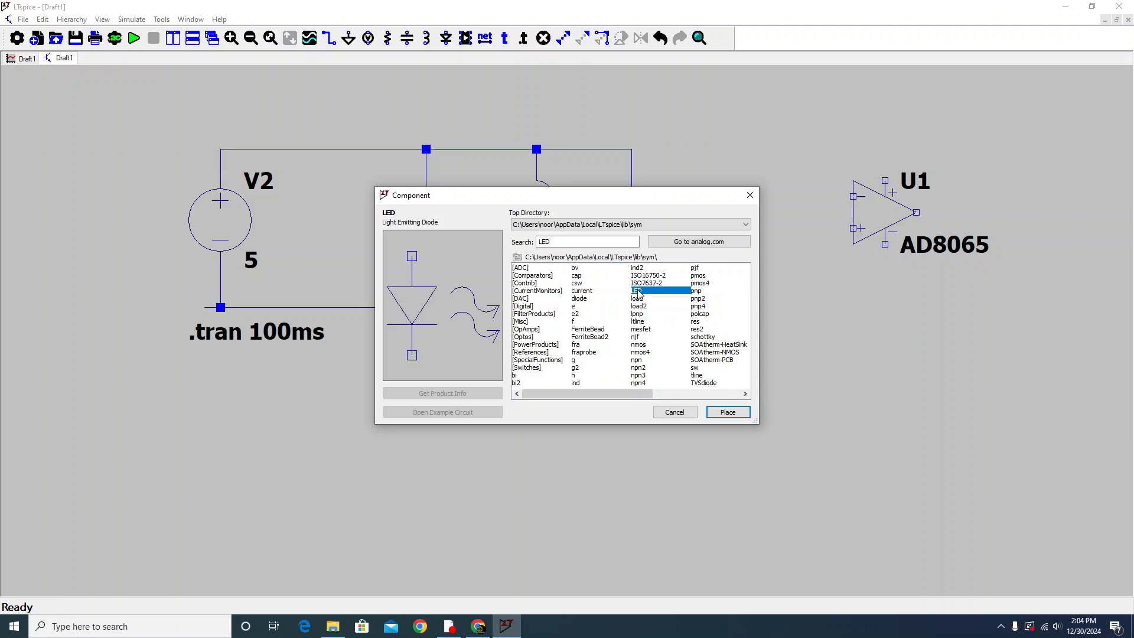
pyautogui.moveTo(716, 414)
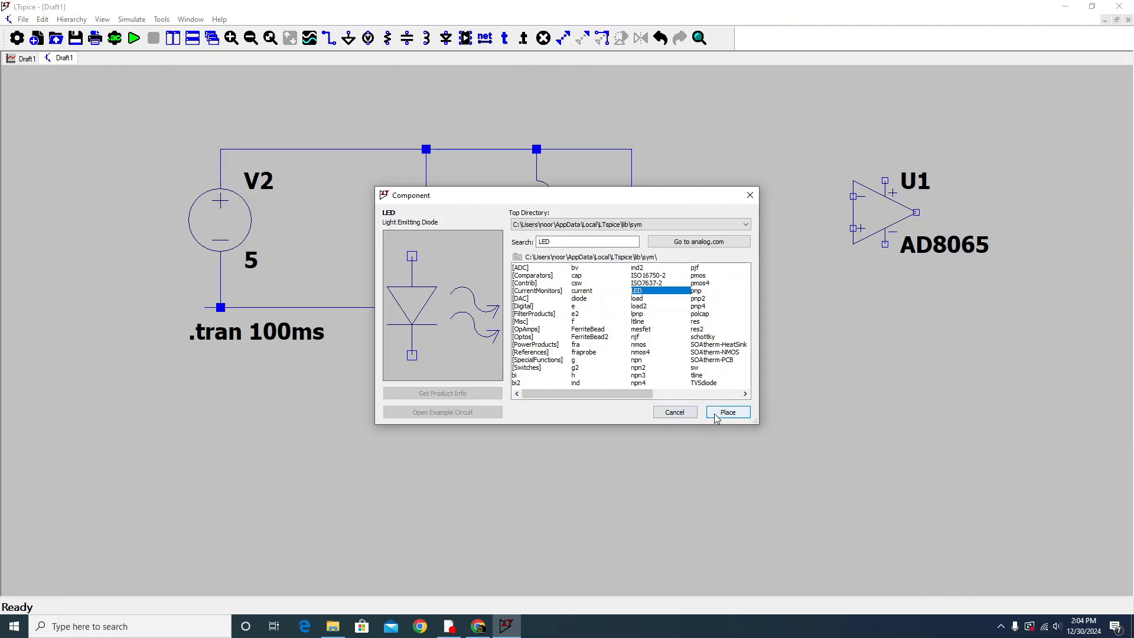
pyautogui.click(728, 411)
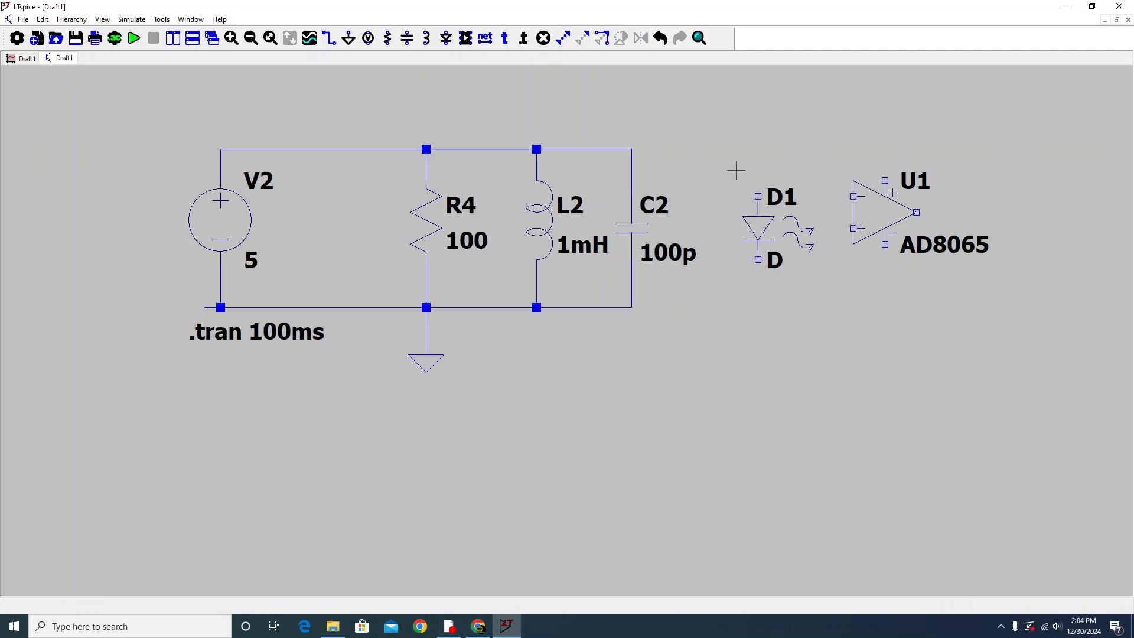
pyautogui.moveTo(888, 216)
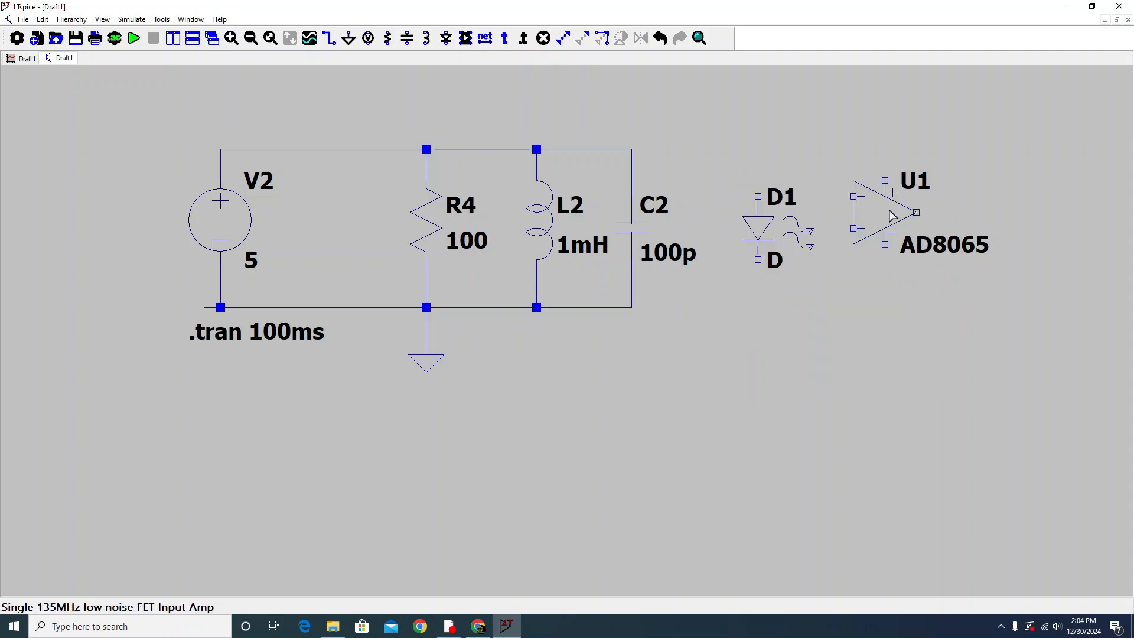
# - Wire D1 across the RLC rails, rerun the transient simulation and probe a circuit signal
pyautogui.click(880, 212)
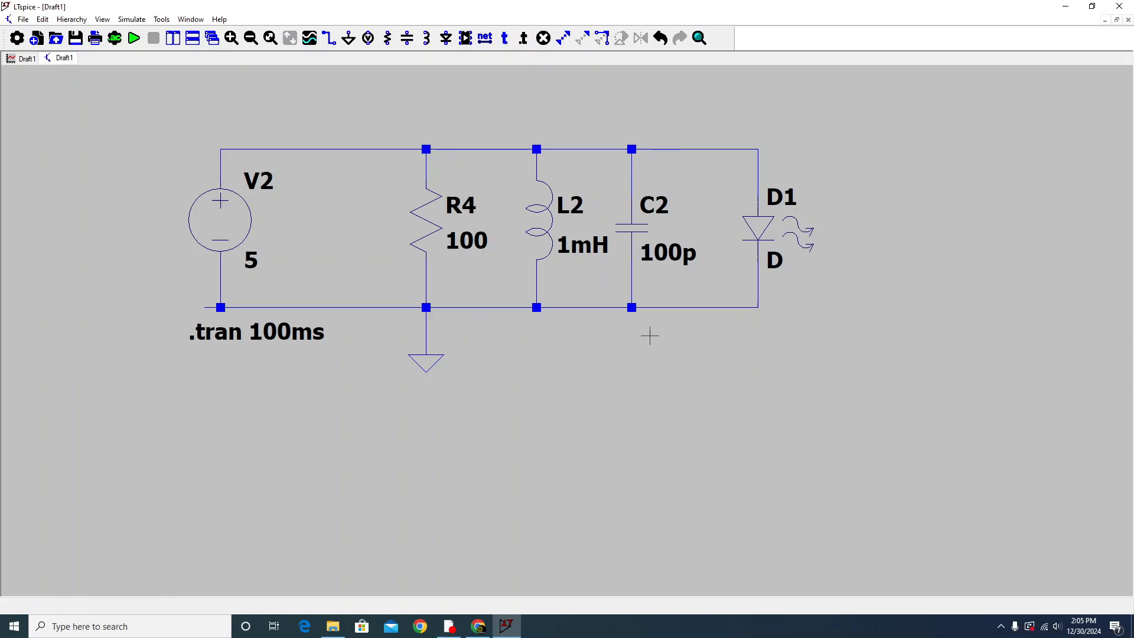
pyautogui.click(134, 37)
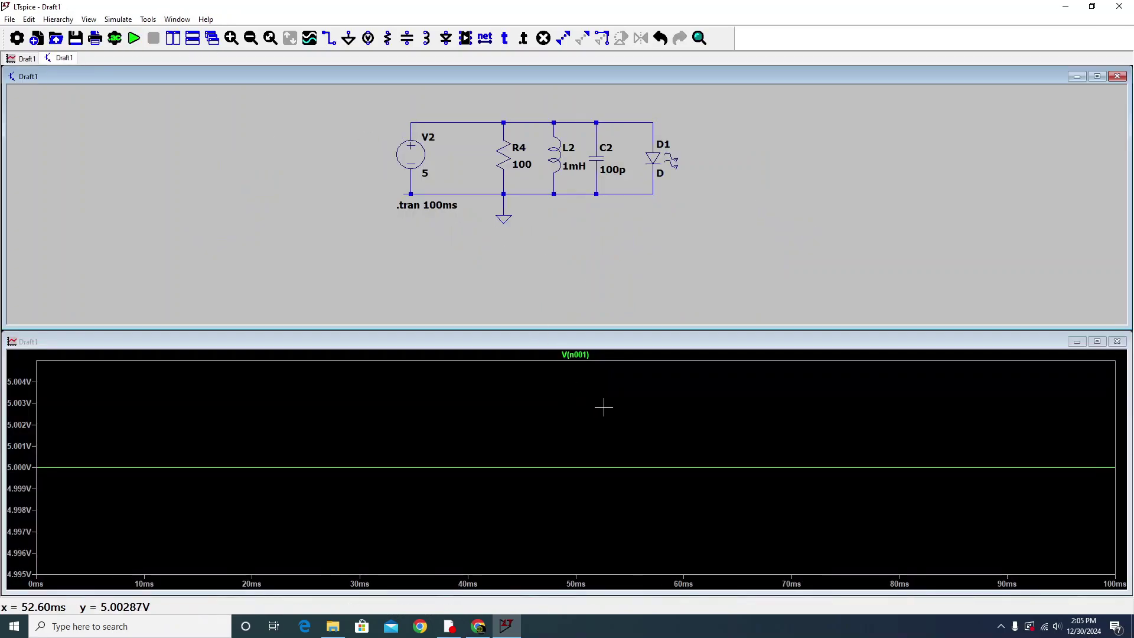
pyautogui.click(650, 161)
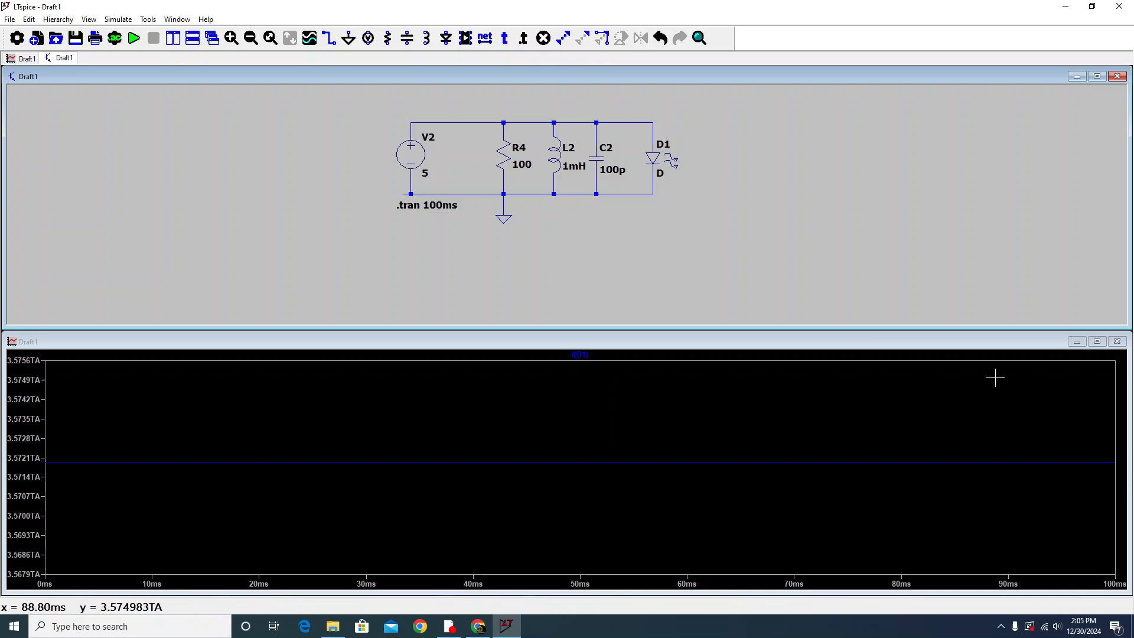
pyautogui.moveTo(1085, 125)
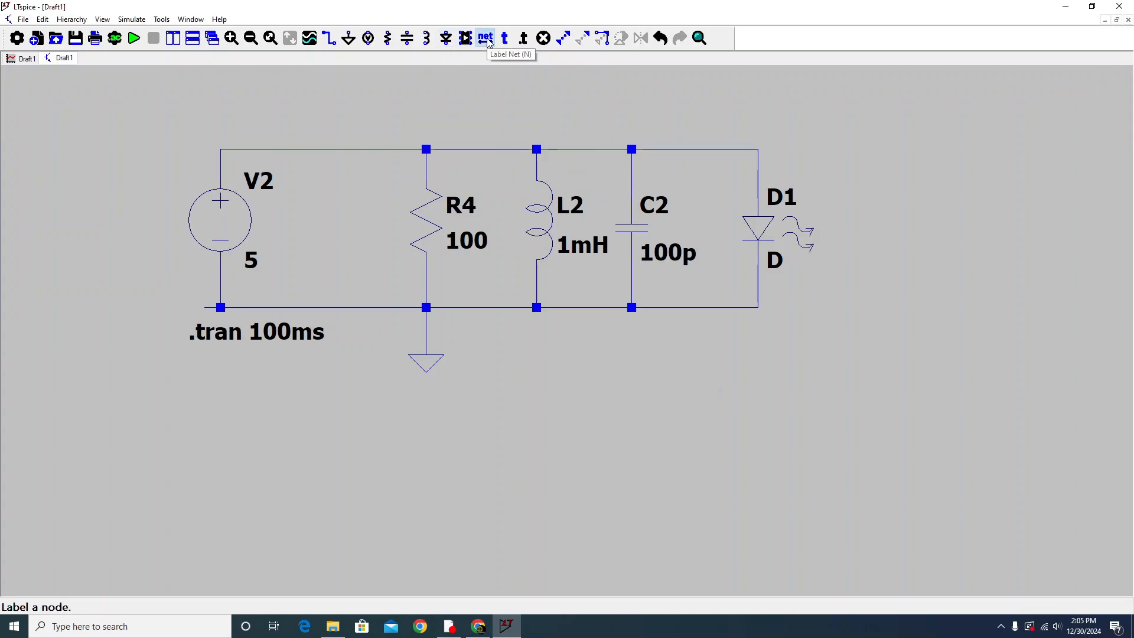
pyautogui.click(485, 37)
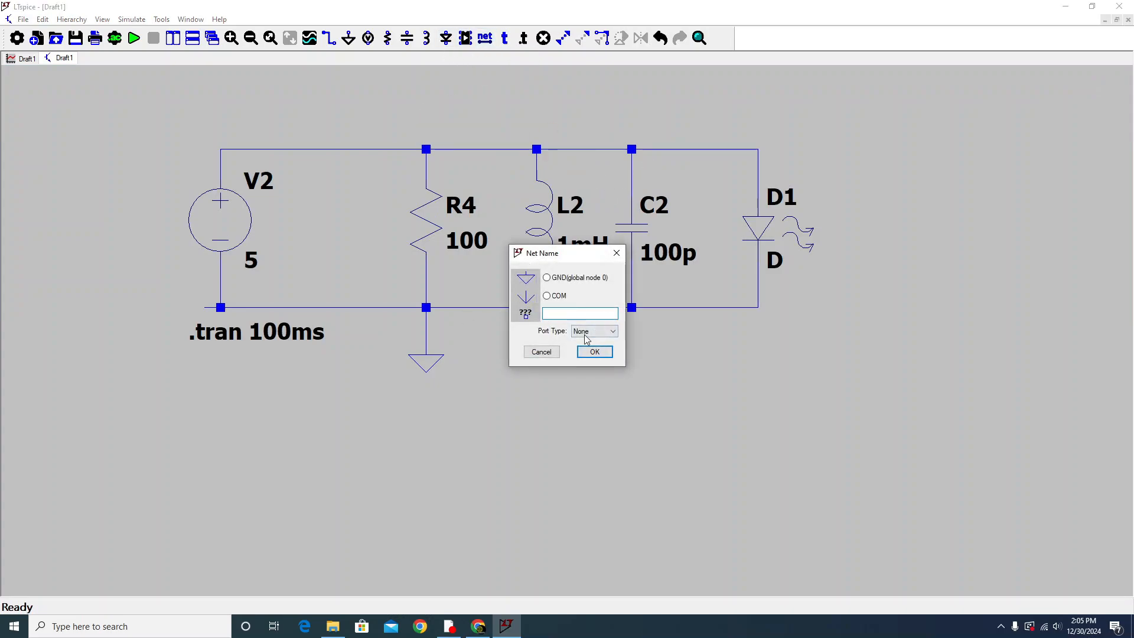
pyautogui.click(611, 331)
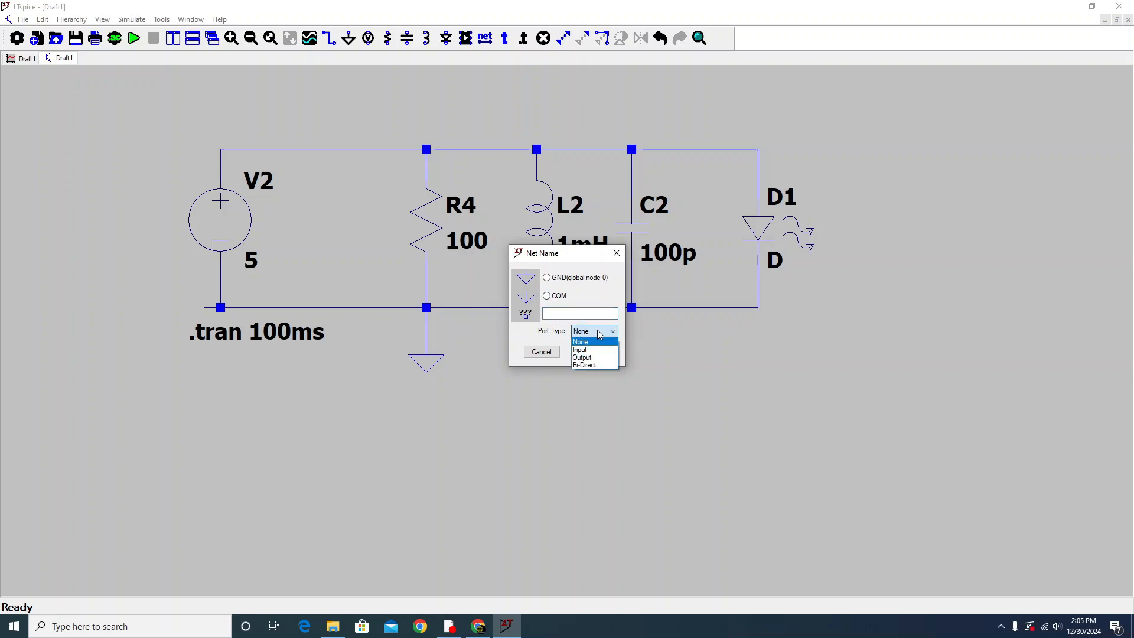
pyautogui.click(581, 342)
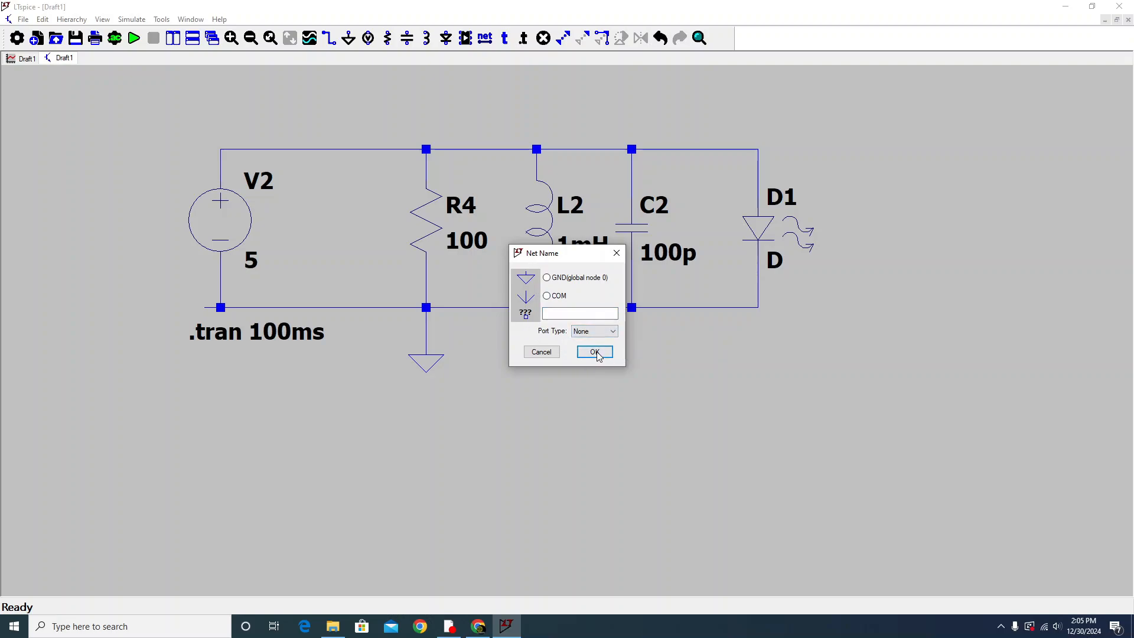
pyautogui.click(594, 352)
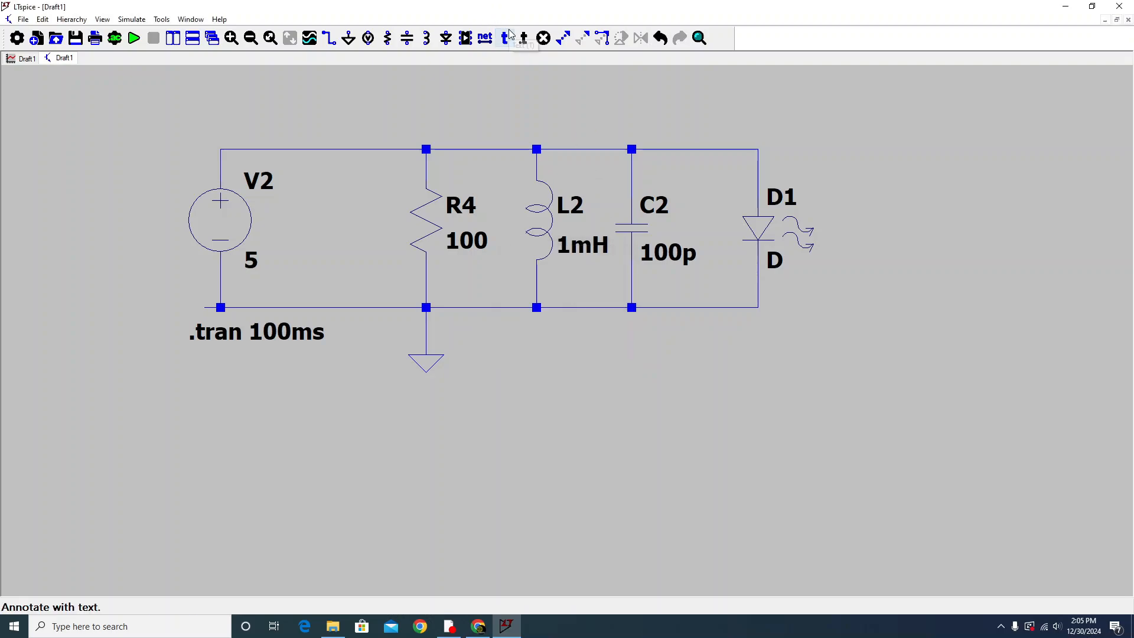
pyautogui.moveTo(524, 37)
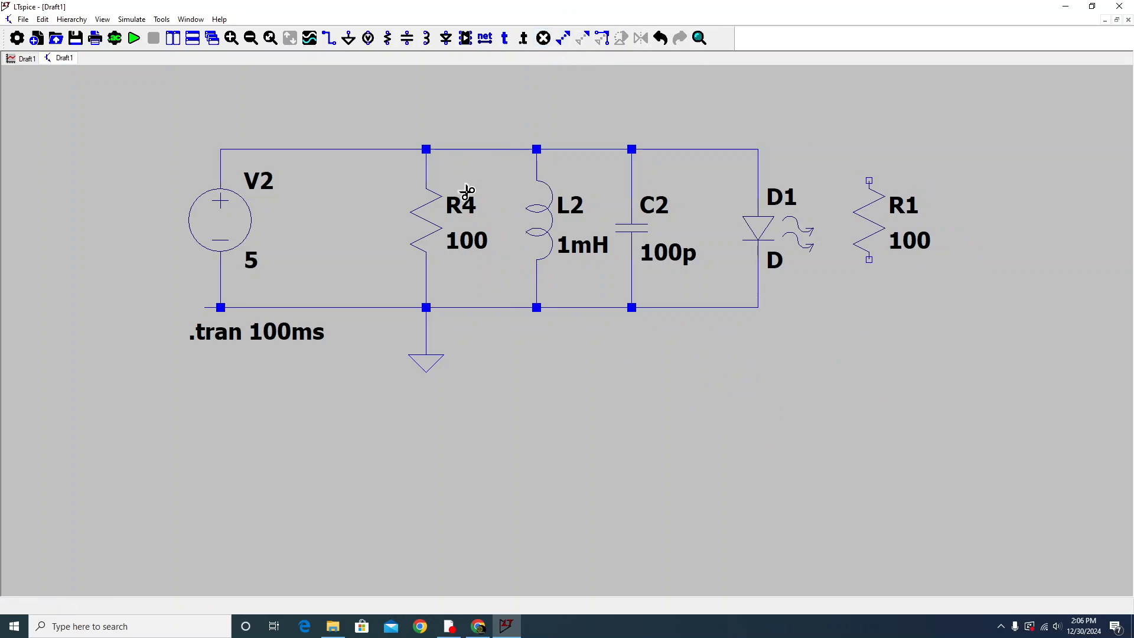
# - Delete resistor R4 from the circuit, then undo and redo the edit
pyautogui.click(462, 195)
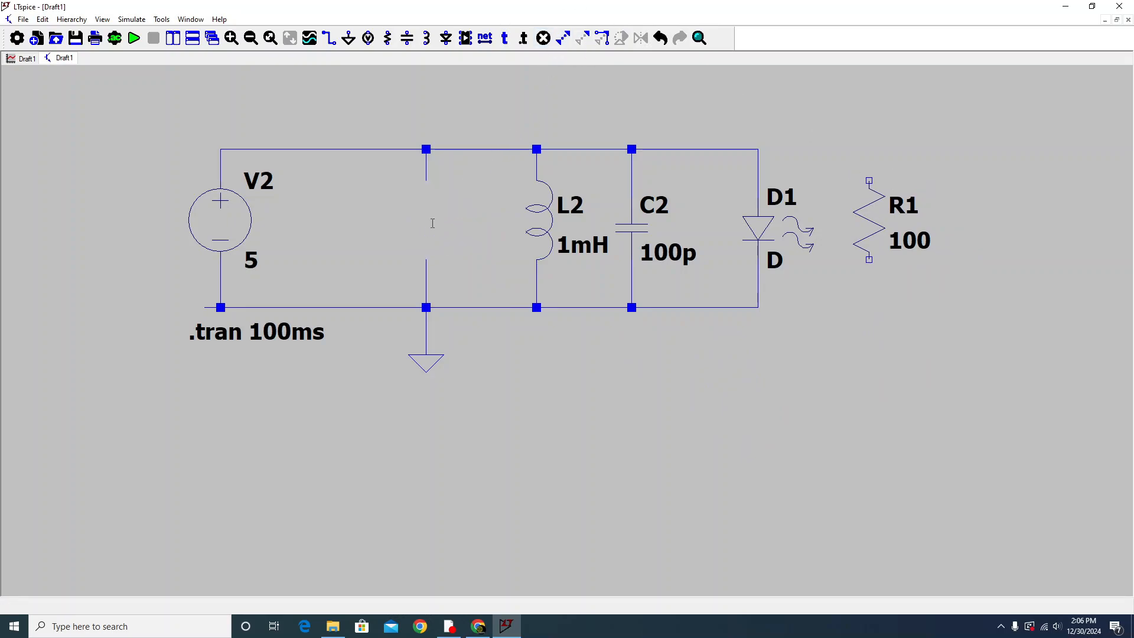
pyautogui.moveTo(579, 40)
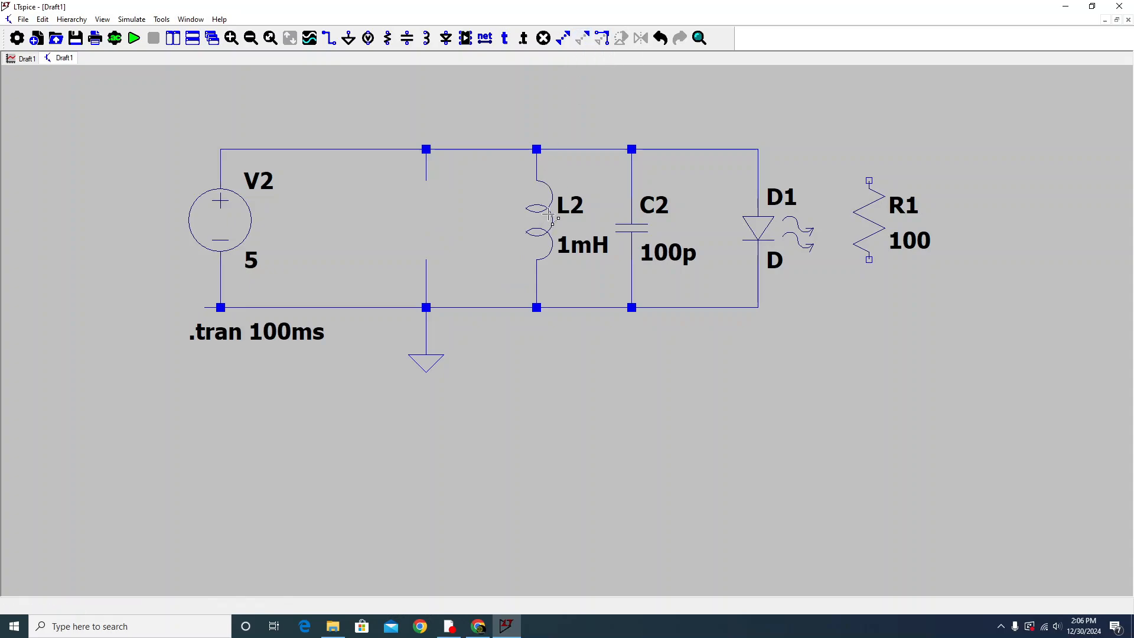
pyautogui.moveTo(535, 218); pyautogui.dragTo(473, 217)
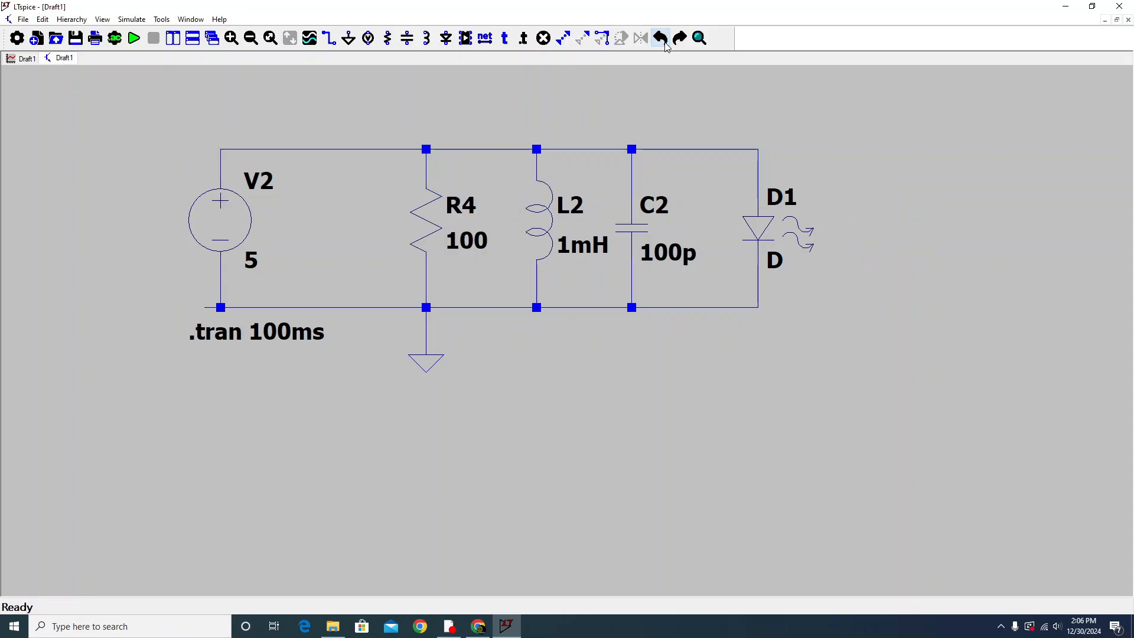
pyautogui.click(680, 38)
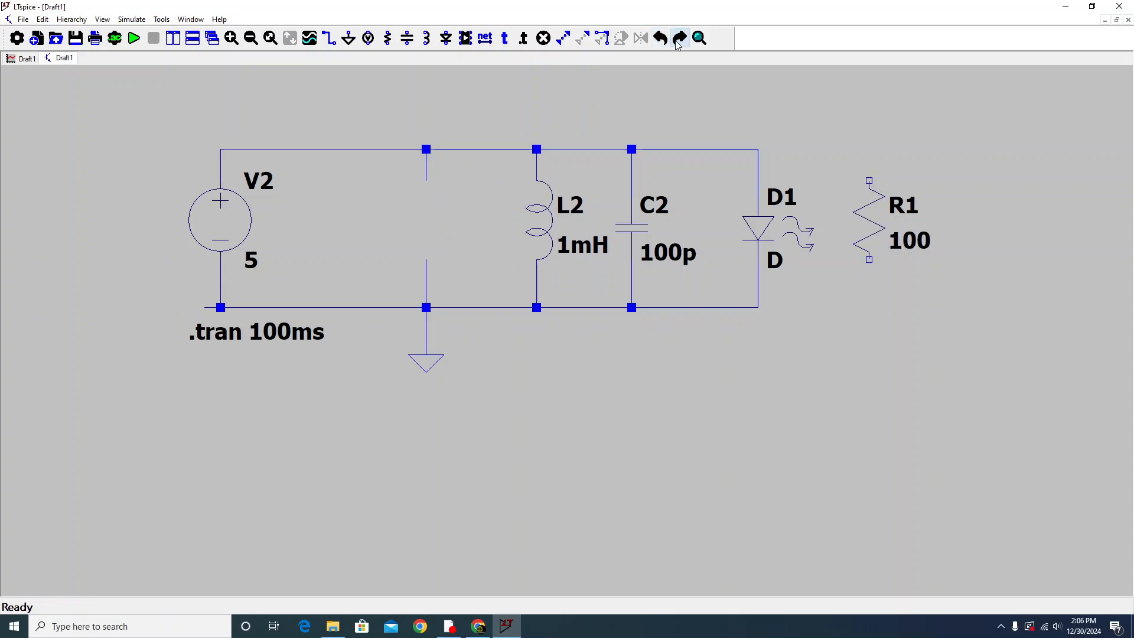